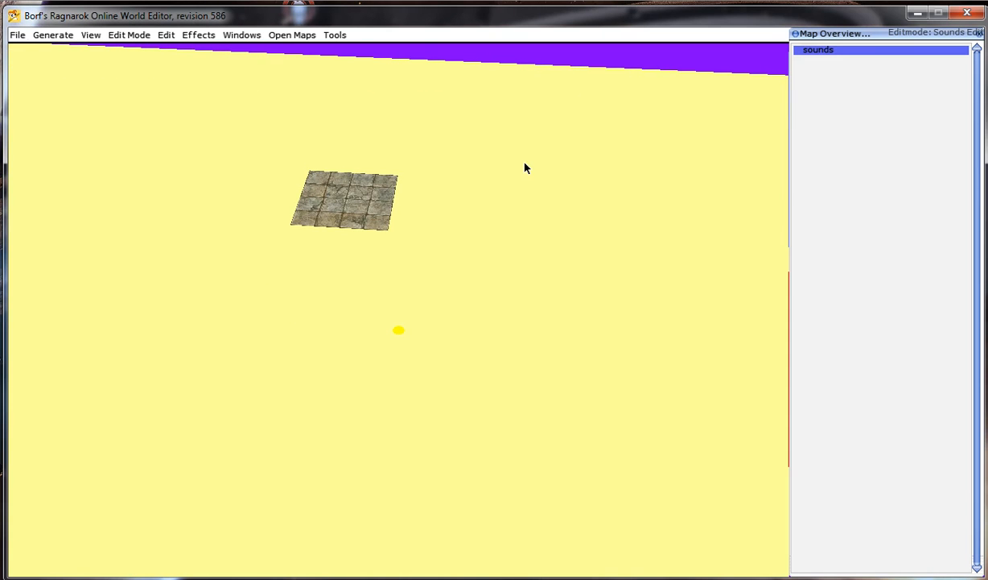
mouse_move(543, 184)
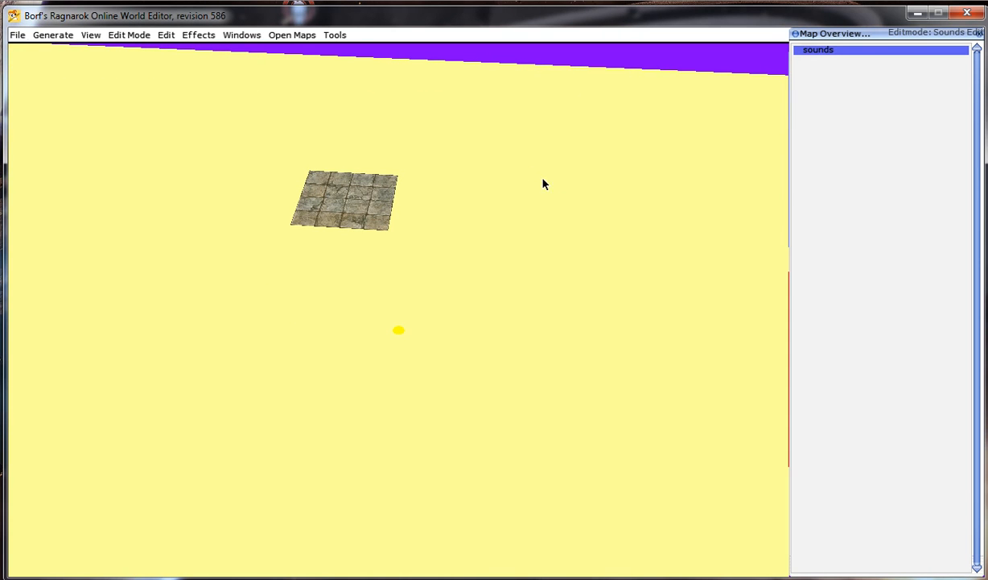
mouse_move(521, 195)
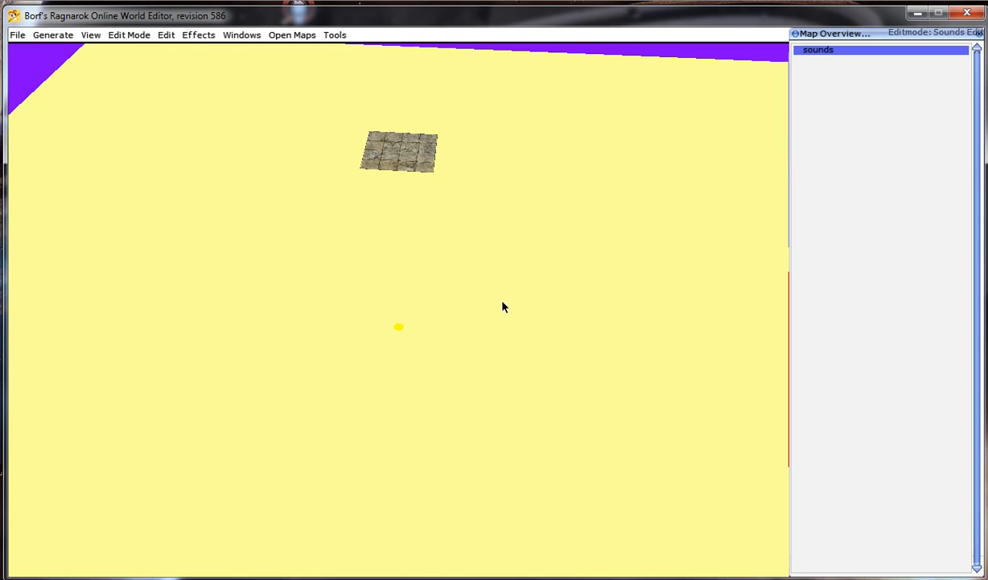
mouse_move(501, 299)
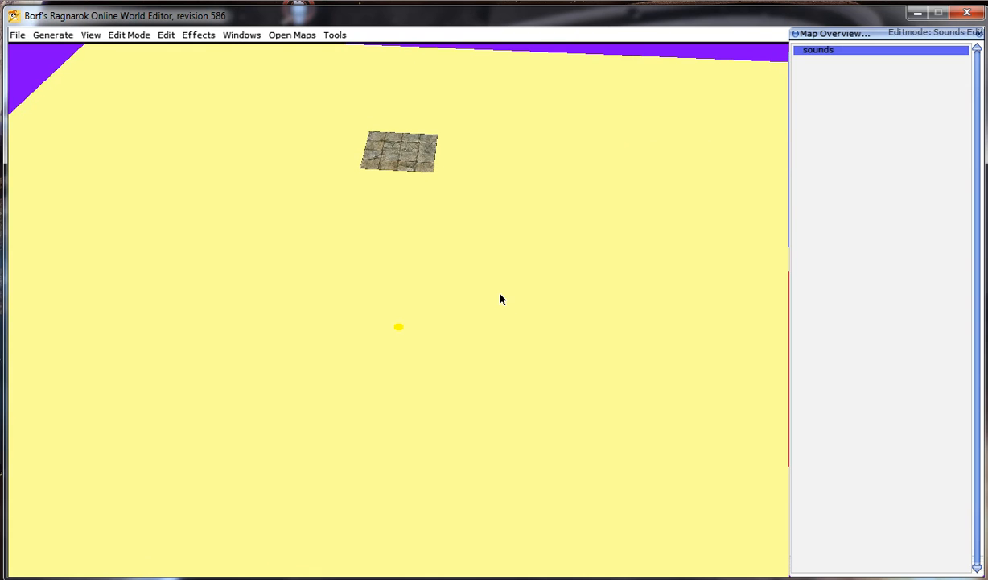
mouse_move(502, 314)
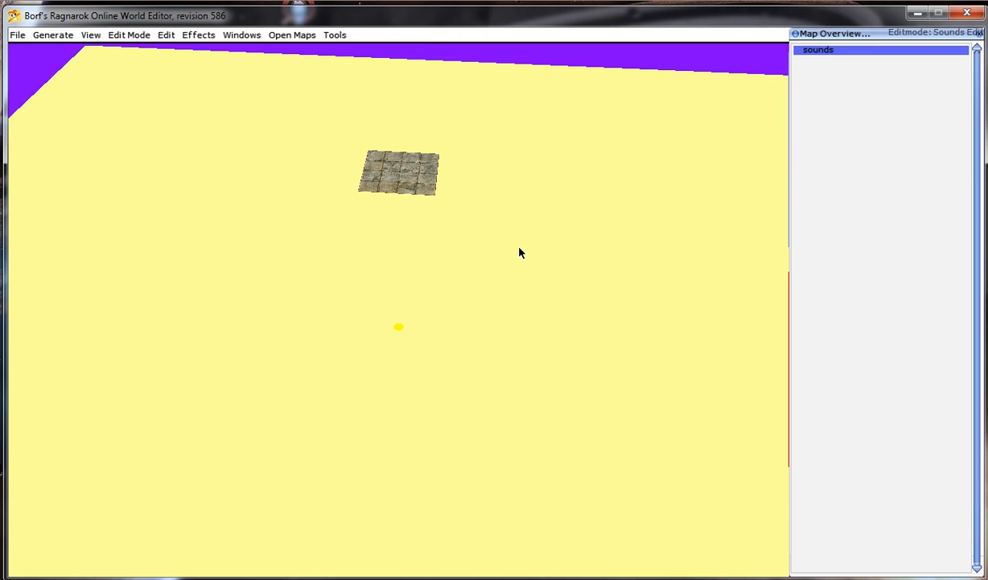
mouse_move(554, 281)
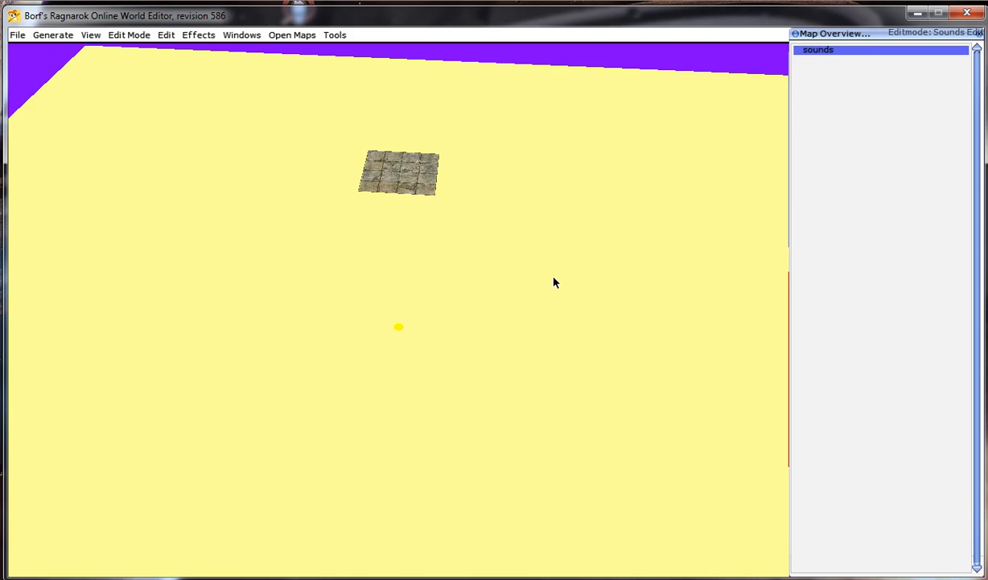
mouse_move(561, 279)
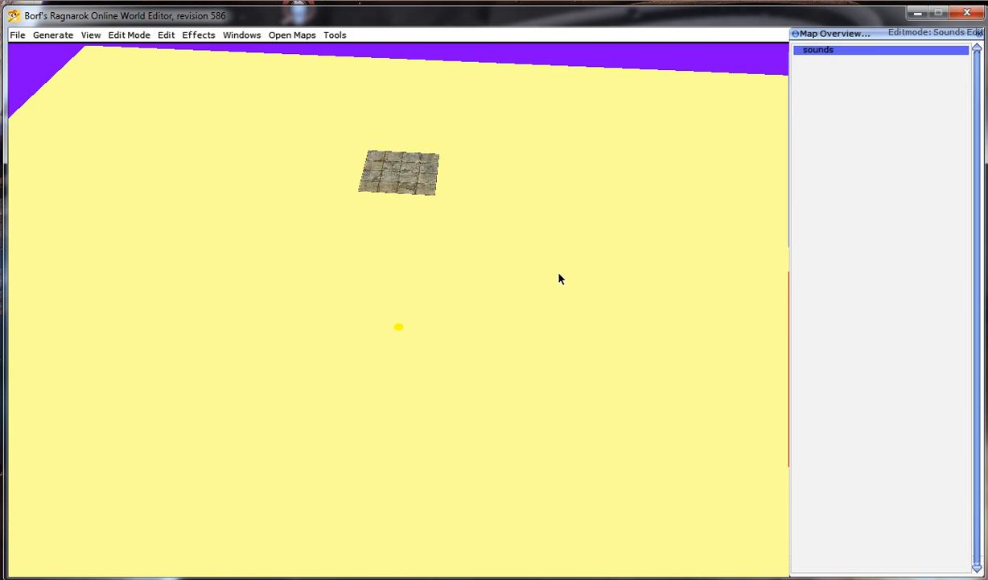
mouse_move(553, 282)
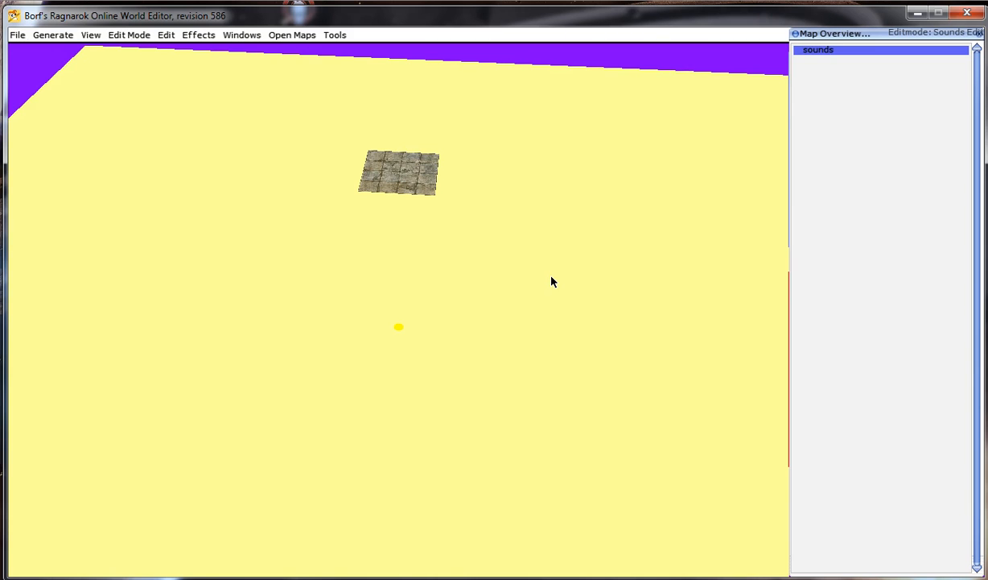
mouse_move(552, 299)
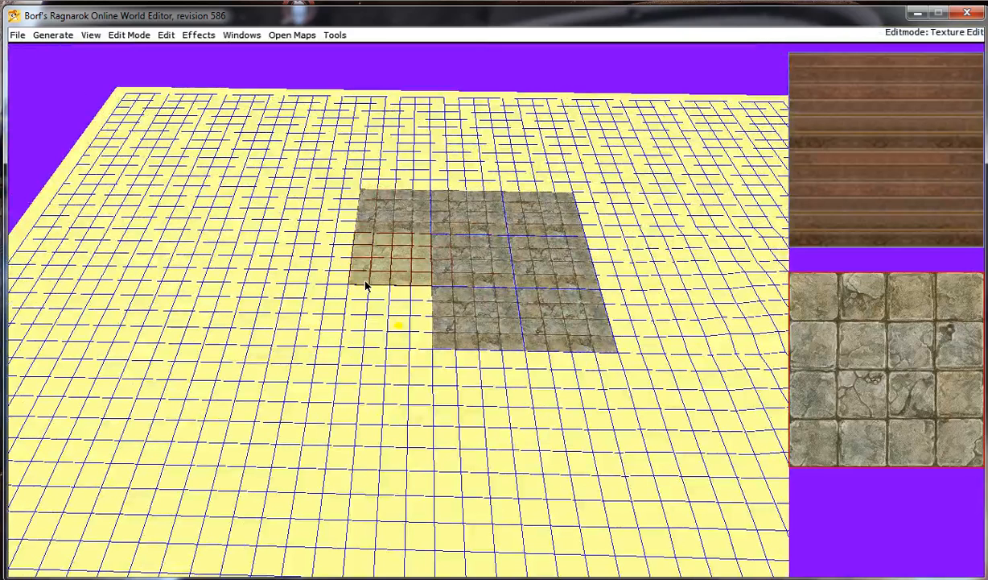
Paint the stone tile texture onto more grid tiles, extending the patch leftward
click(274, 338)
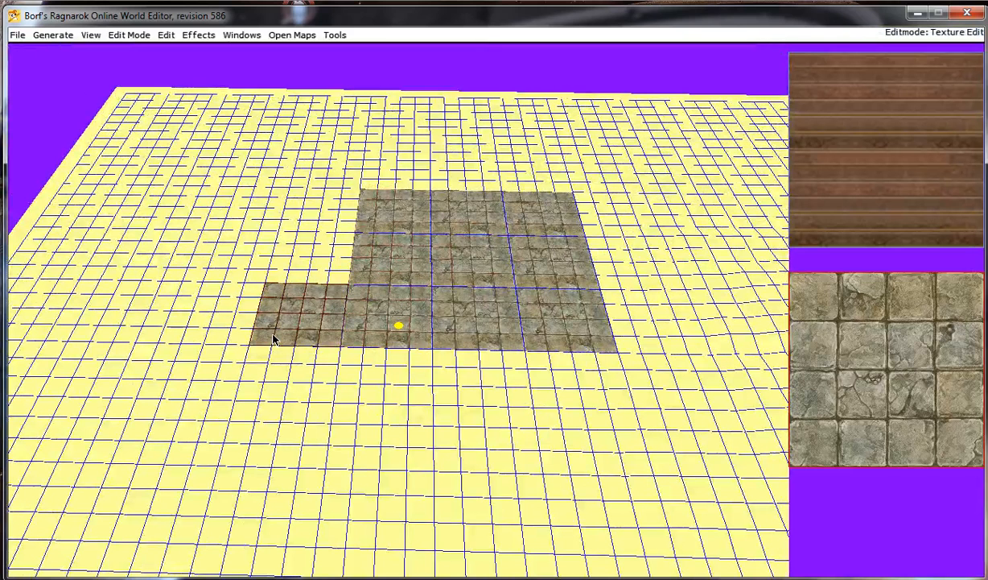
click(306, 217)
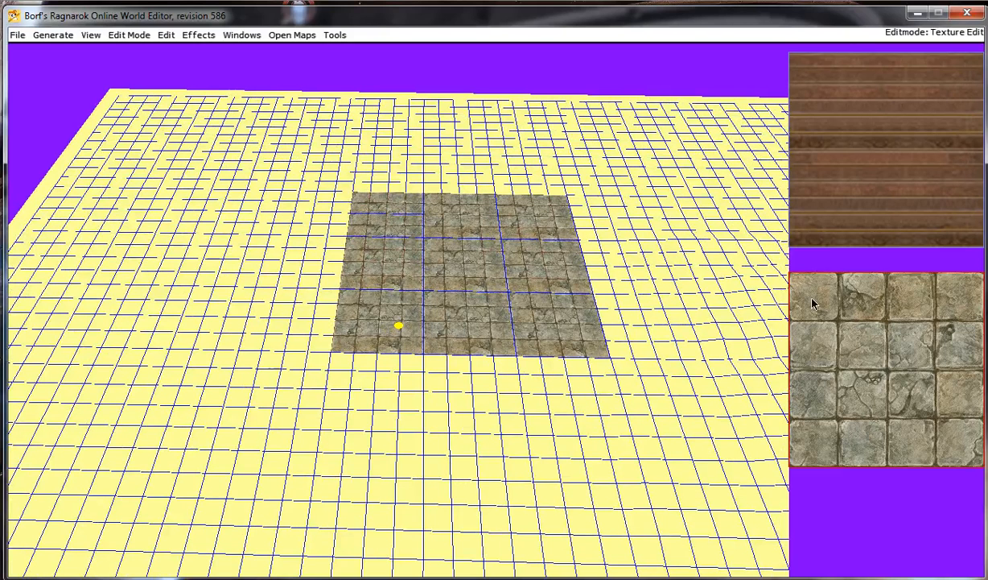
mouse_move(970, 455)
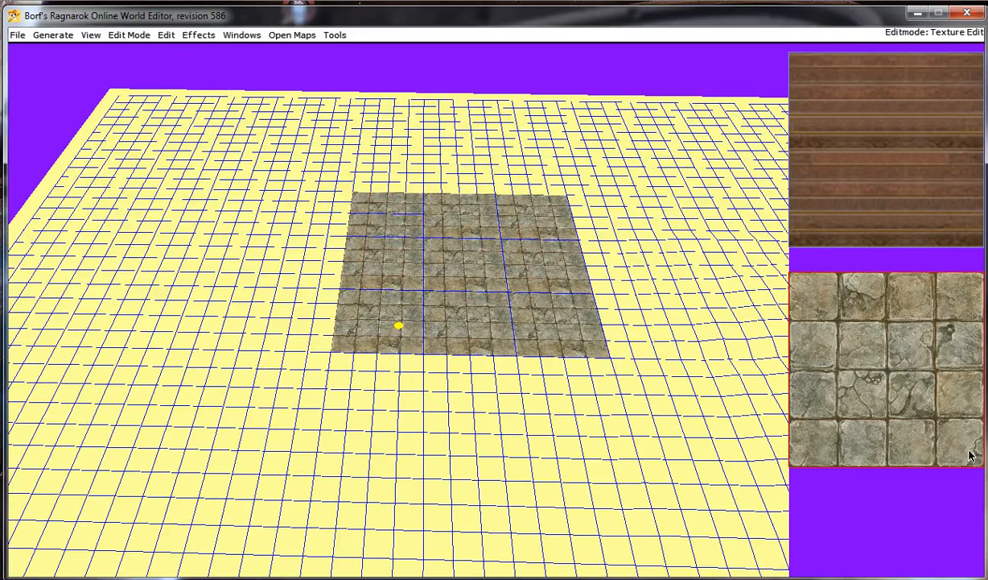
Switch to Global Height Edit and fill the area with the stone texture, dismissing the error
click(128, 34)
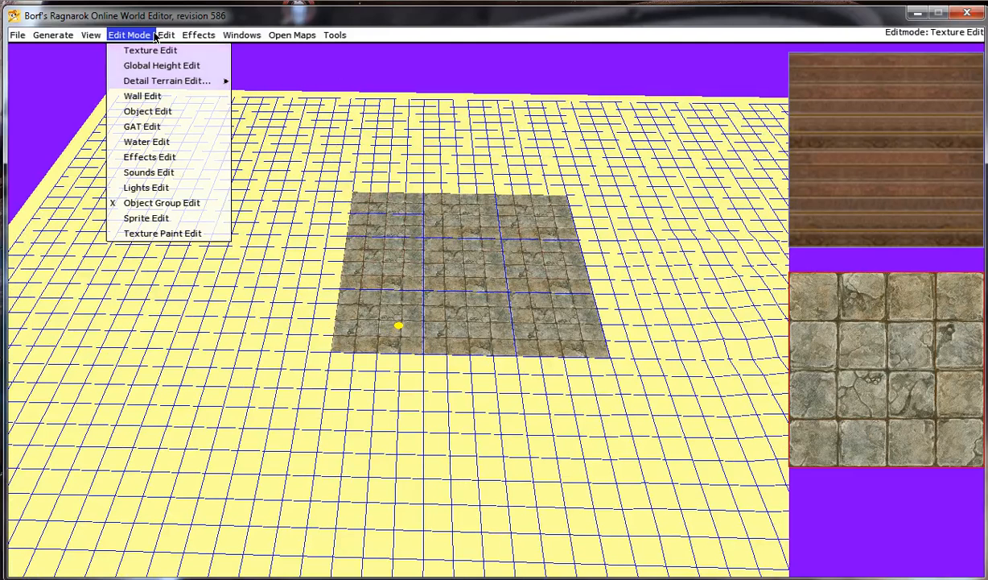
click(160, 65)
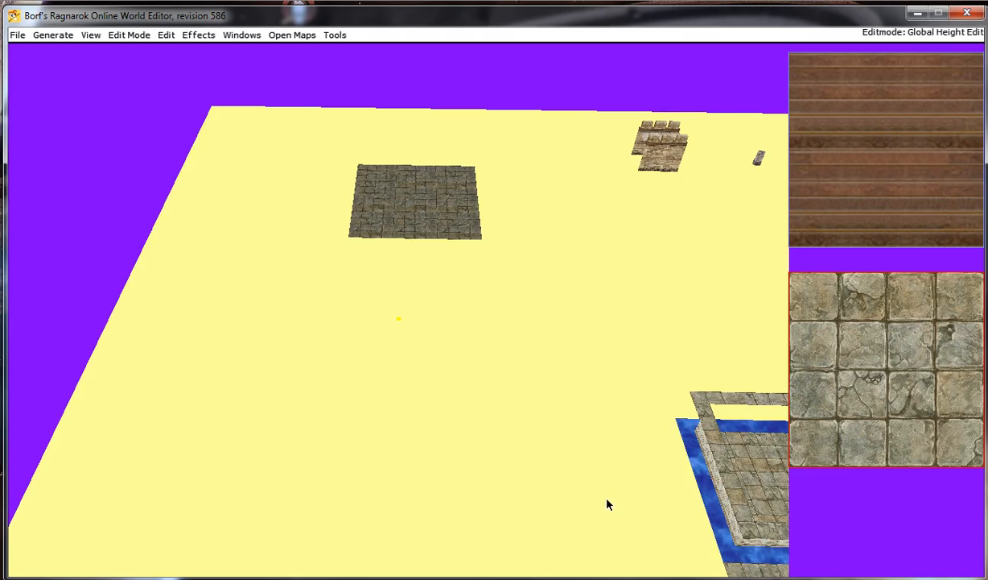
click(166, 35)
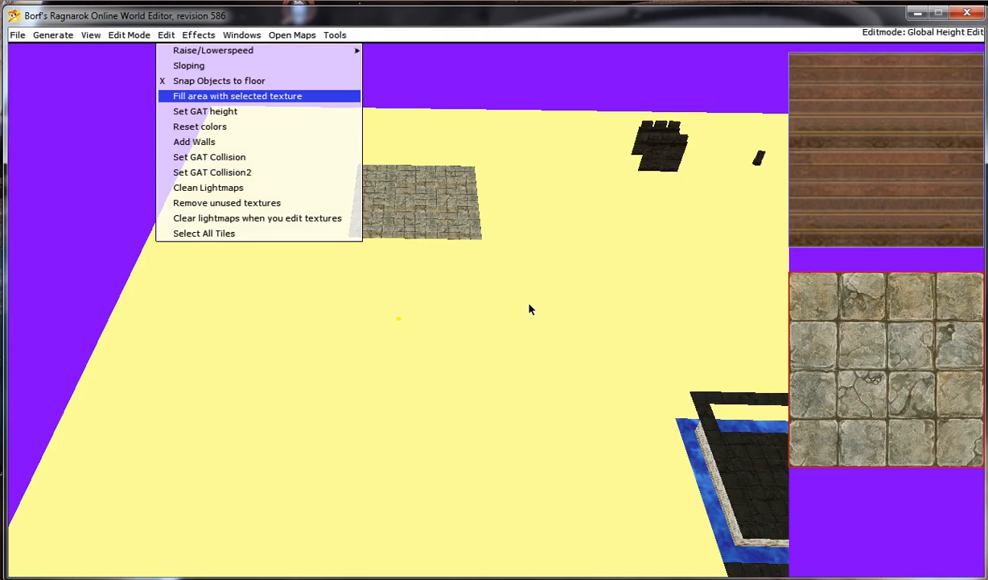
click(237, 96)
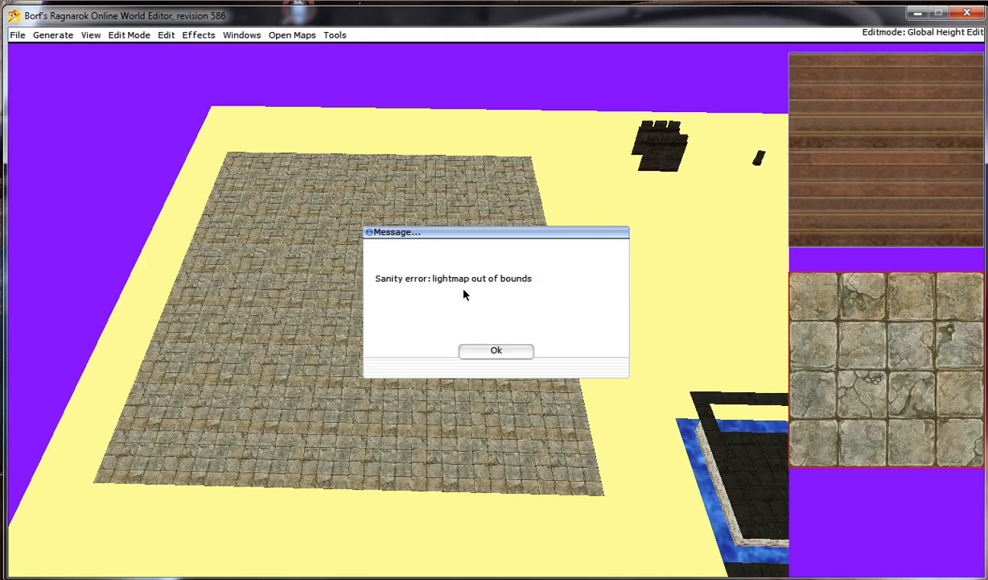
click(496, 350)
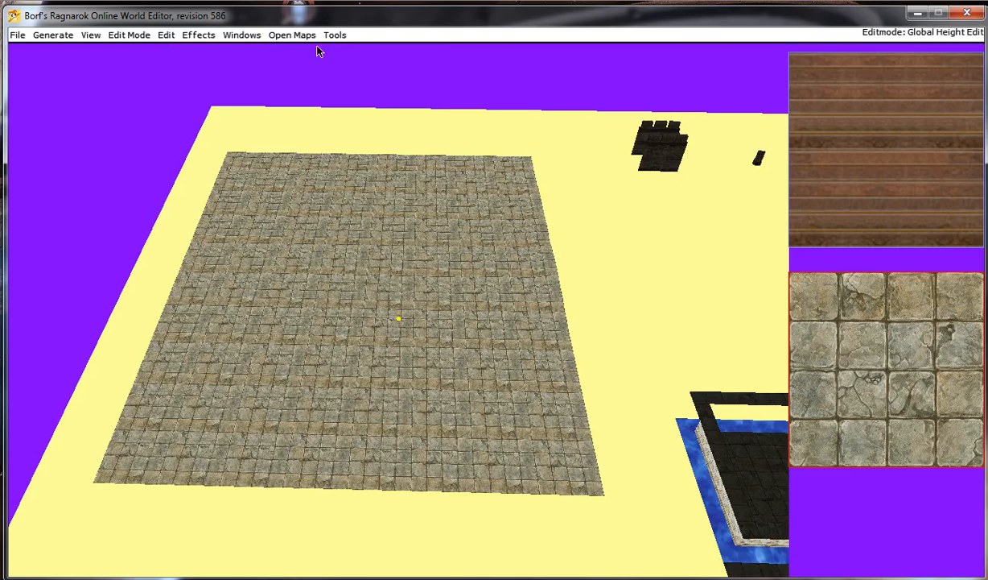
Bring up Tools > Clear Map and dismiss the lightmap out-of-bounds error
click(335, 34)
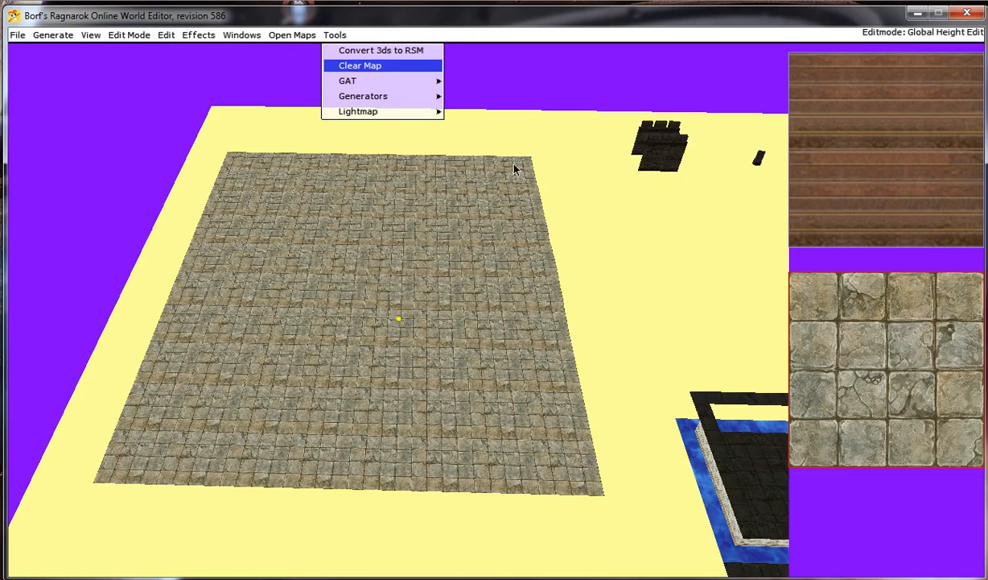
click(360, 65)
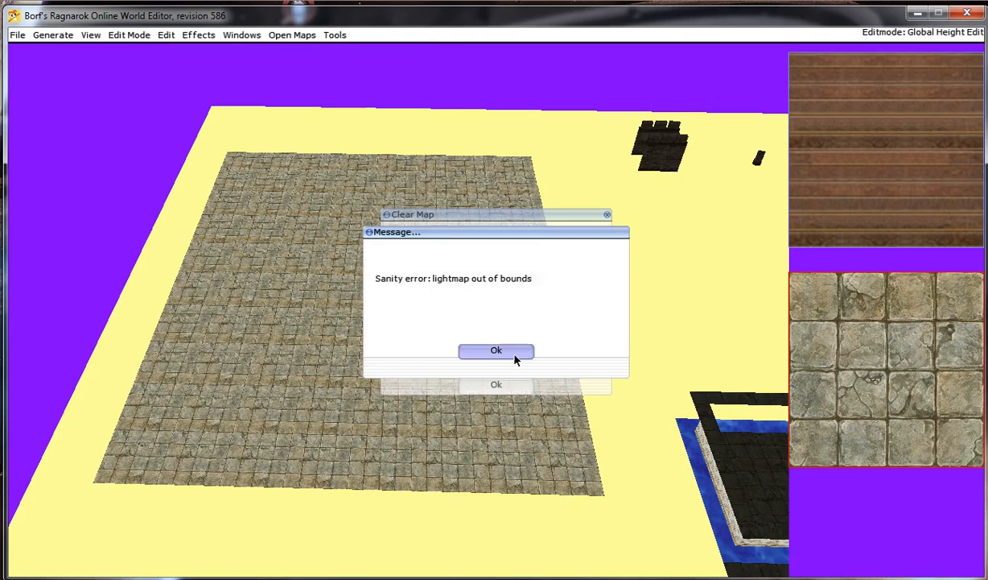
click(496, 350)
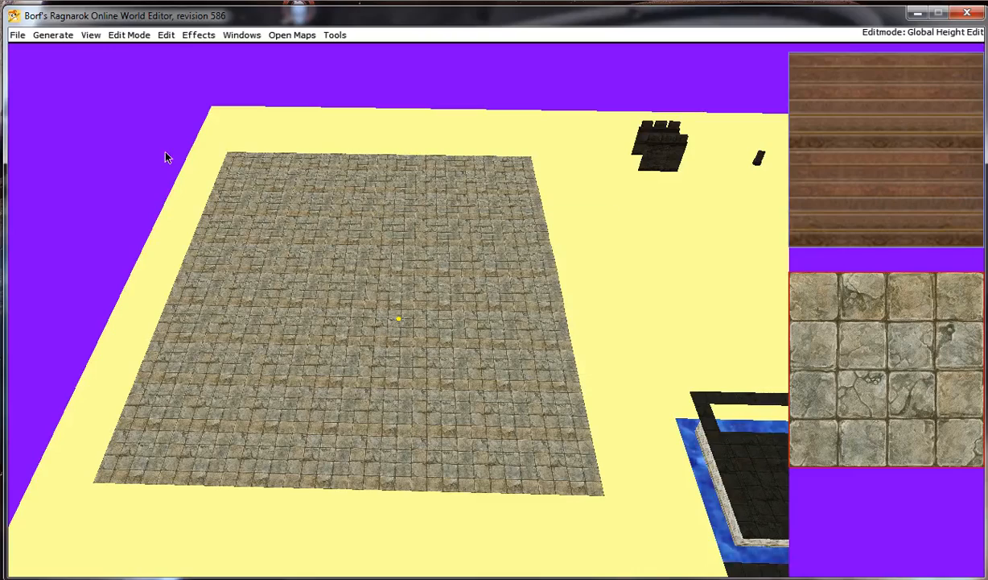
click(16, 35)
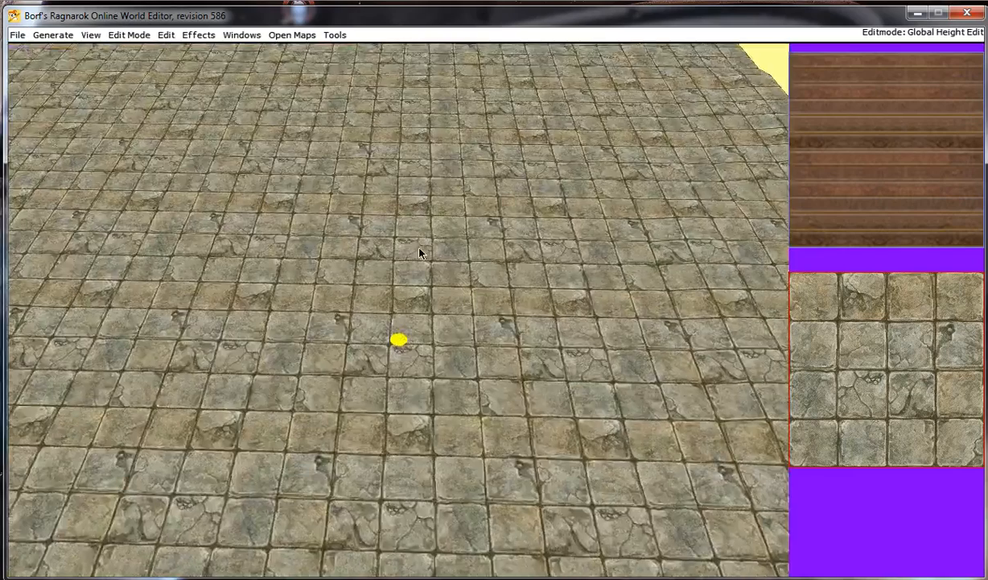
click(129, 35)
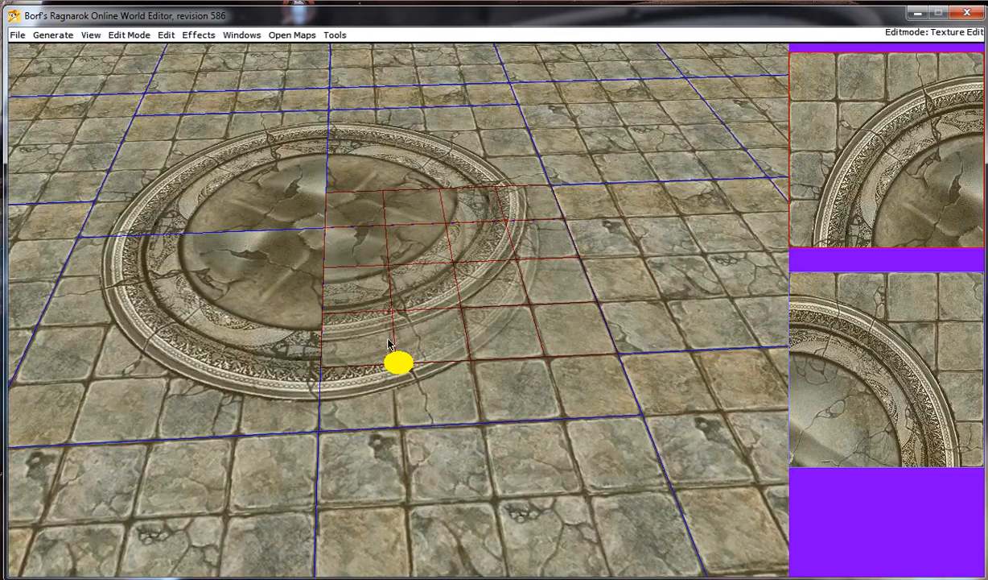
mouse_move(373, 345)
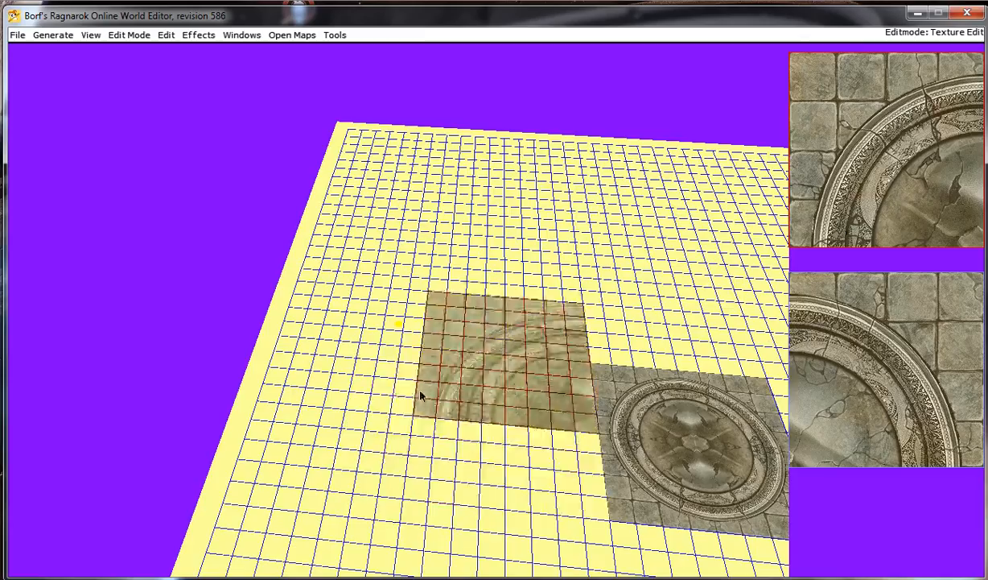
Paint the next quarter of the circular emblem texture onto the grid tiles
drag(418, 394, 441, 358)
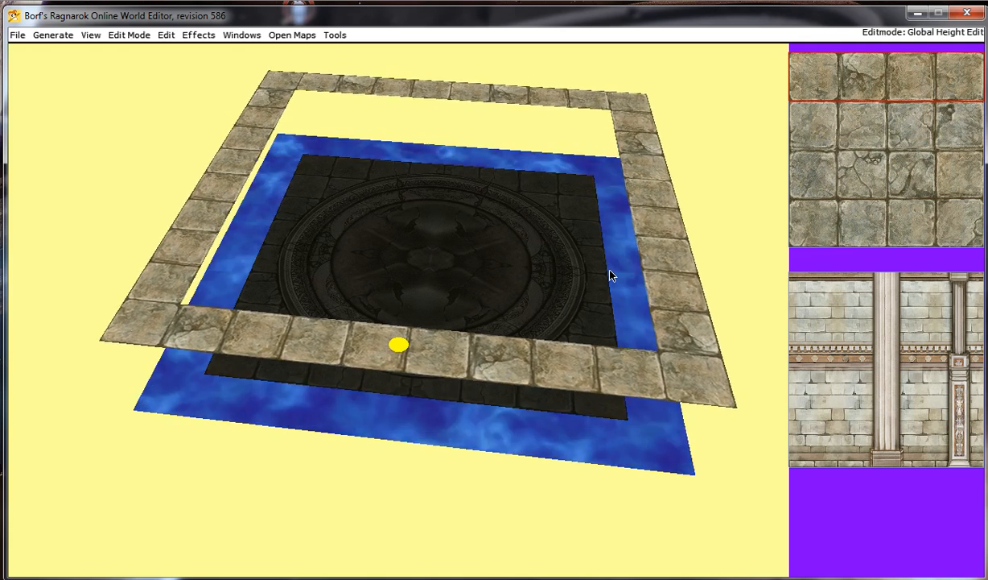
Open the leftmost menu in BrowEdit's menu bar
click(16, 34)
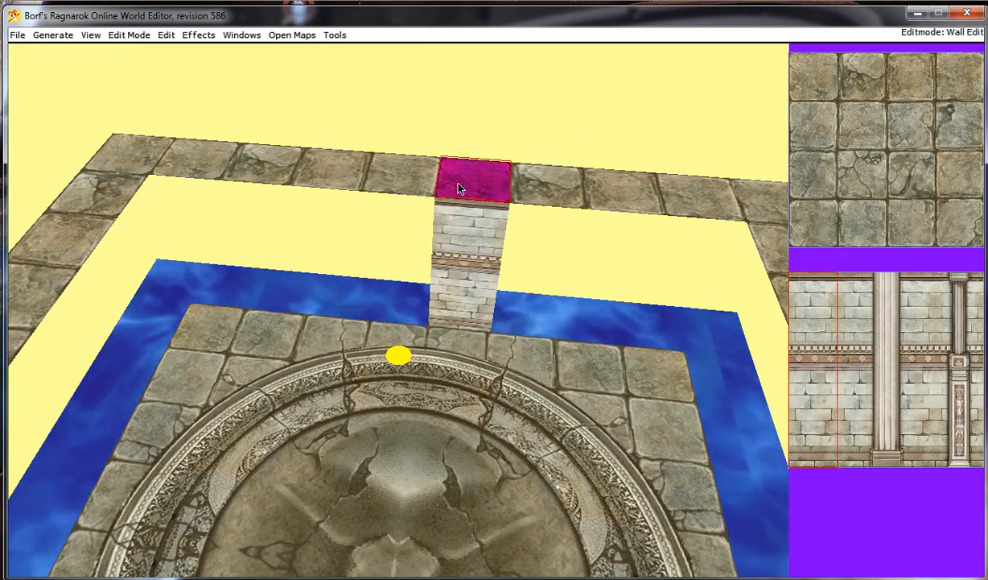
Remove the brick wall beneath a stone border tile
click(474, 178)
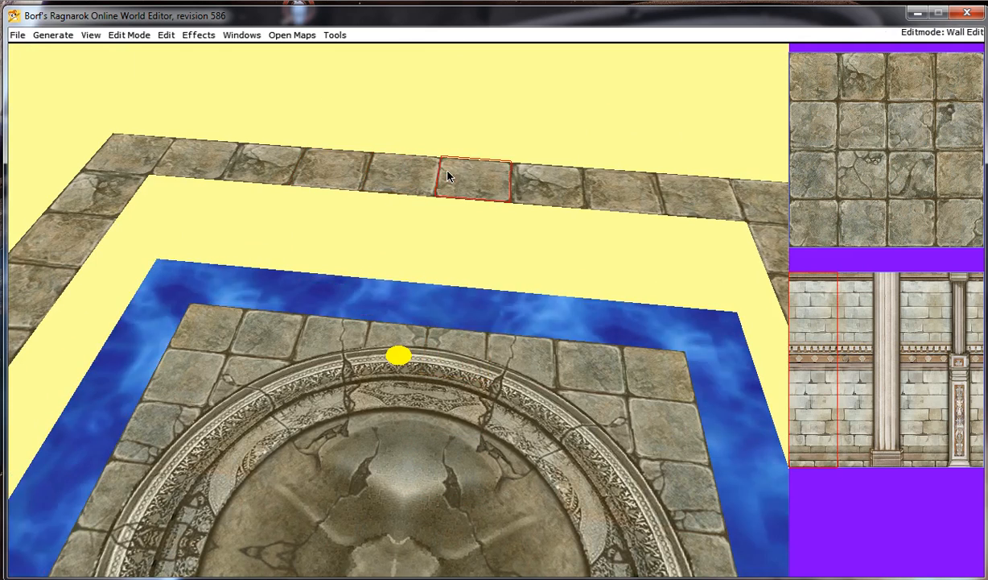
mouse_move(475, 189)
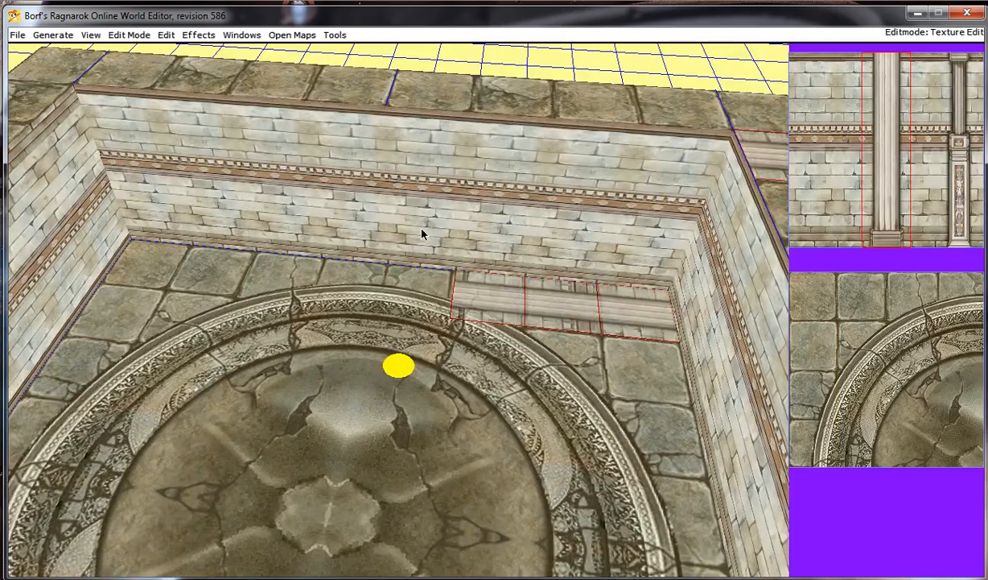
Apply the pillared stone-brick wall texture, flipped horizontally, to the chosen wall section
click(129, 35)
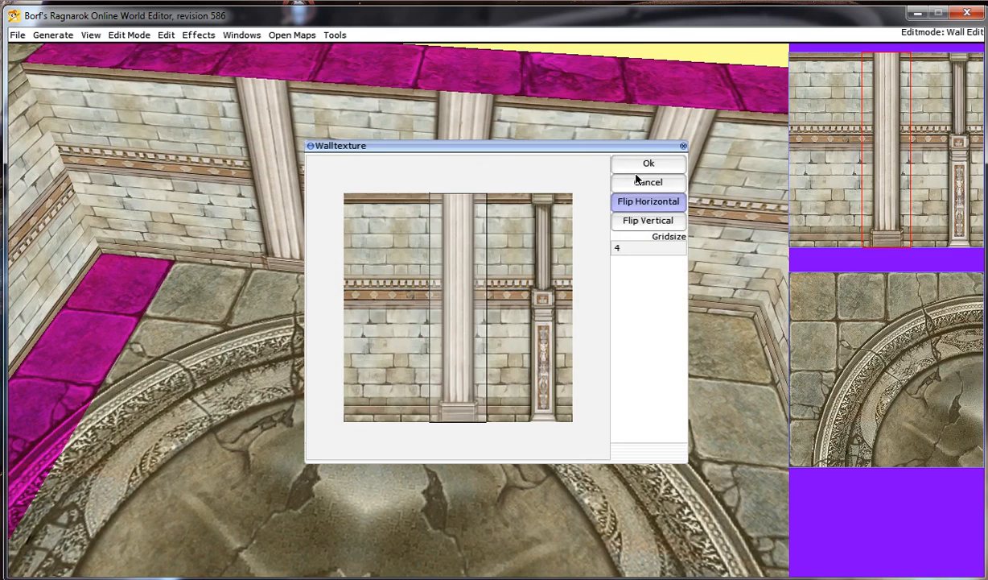
click(648, 163)
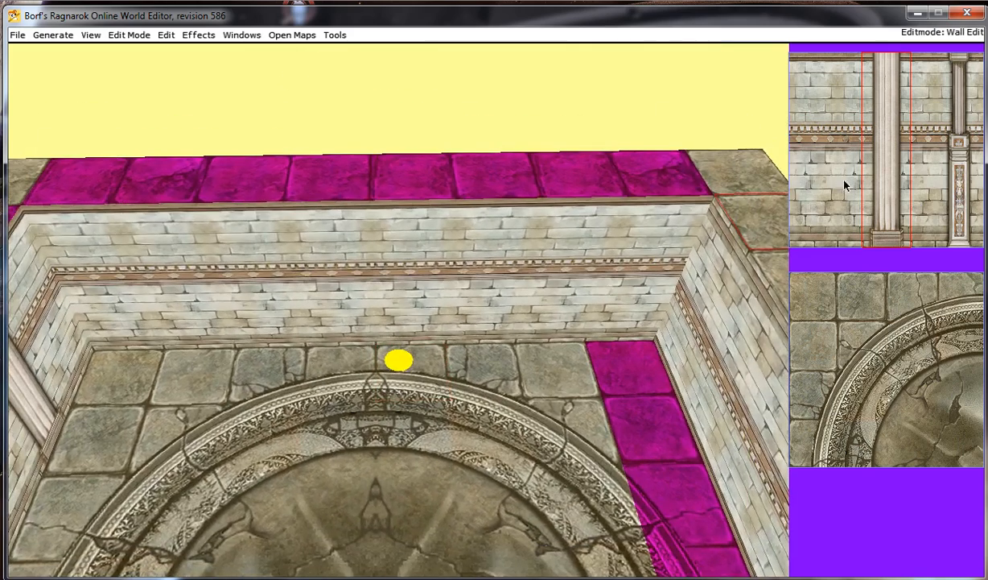
Apply the pillared stone-brick texture to an inner wall face of the pit
click(398, 362)
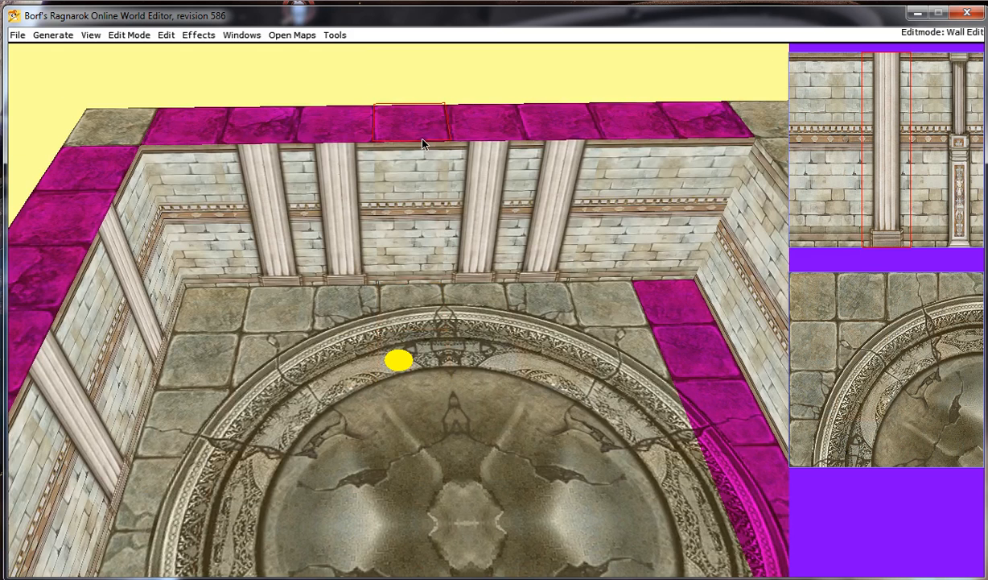
mouse_move(425, 137)
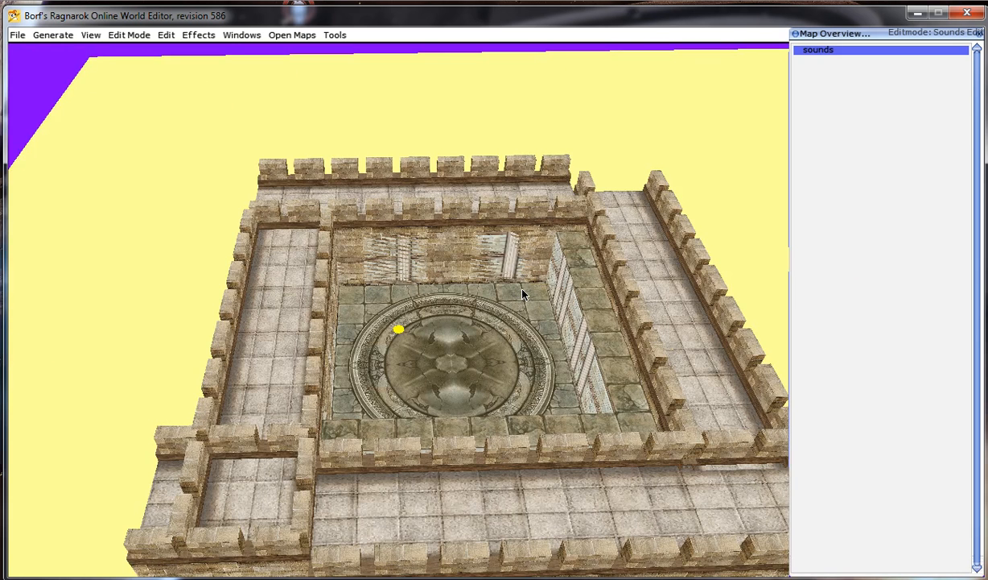
mouse_move(537, 283)
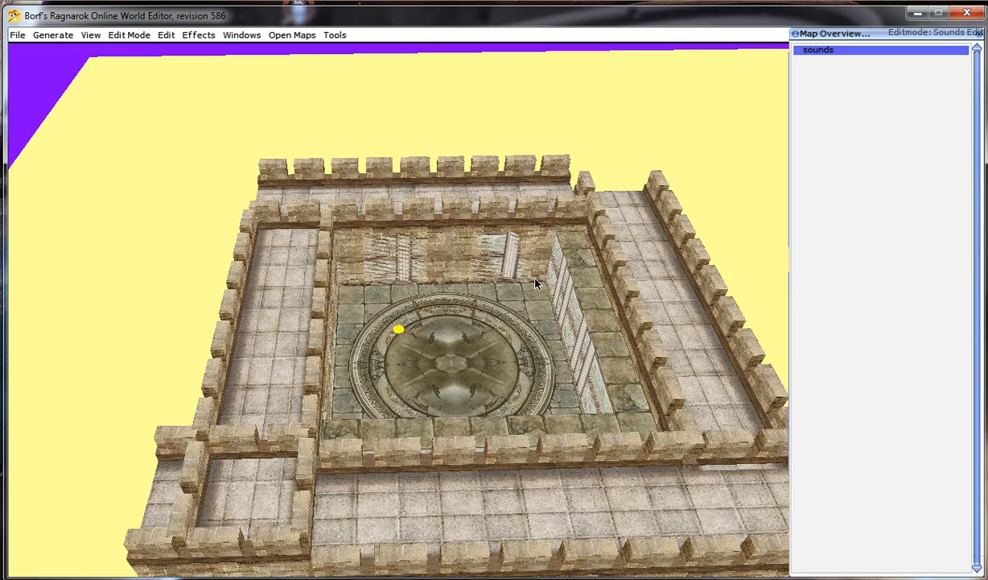
Switch the edit mode to Object Edit, then to GAT Edit
click(129, 35)
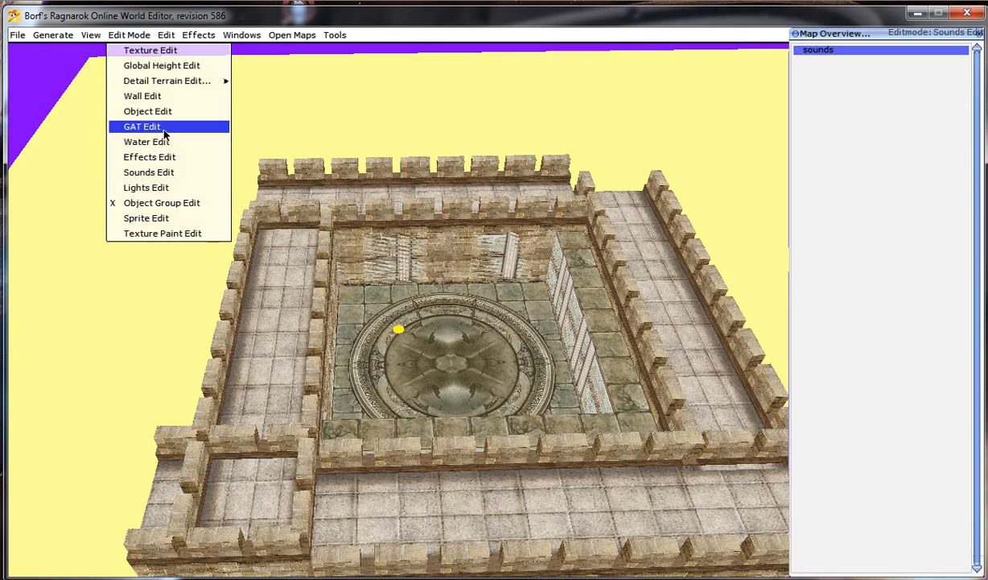
click(142, 127)
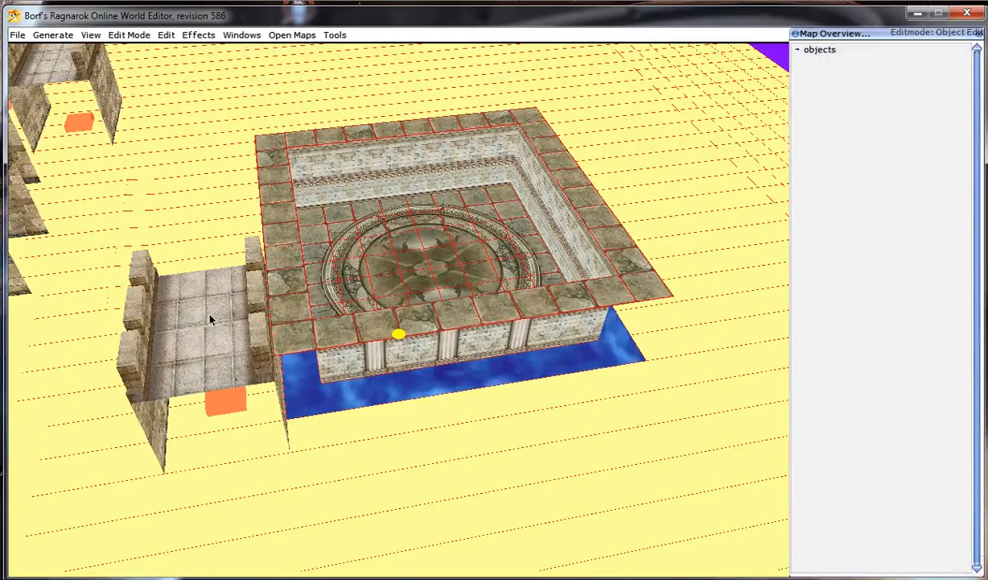
click(129, 34)
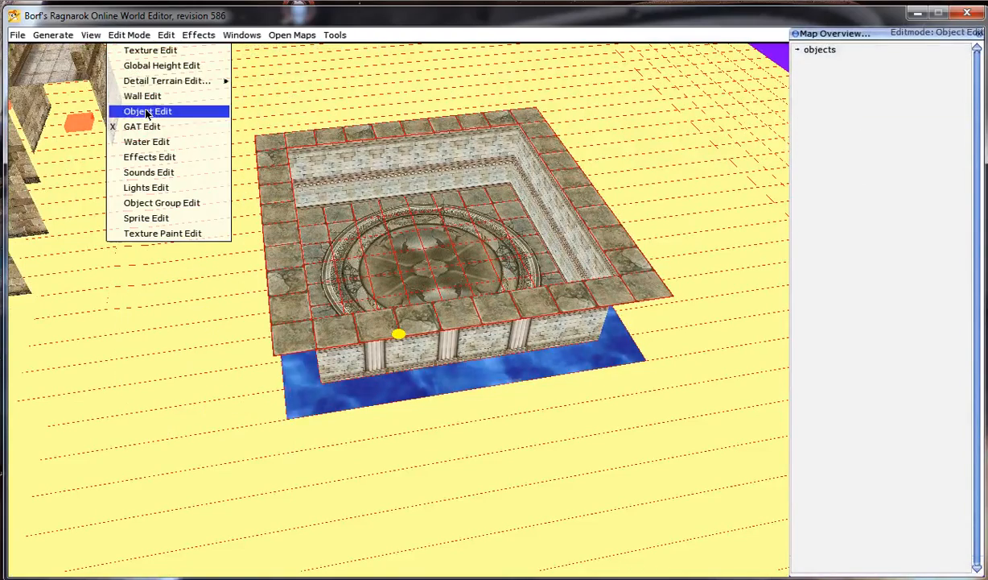
click(141, 126)
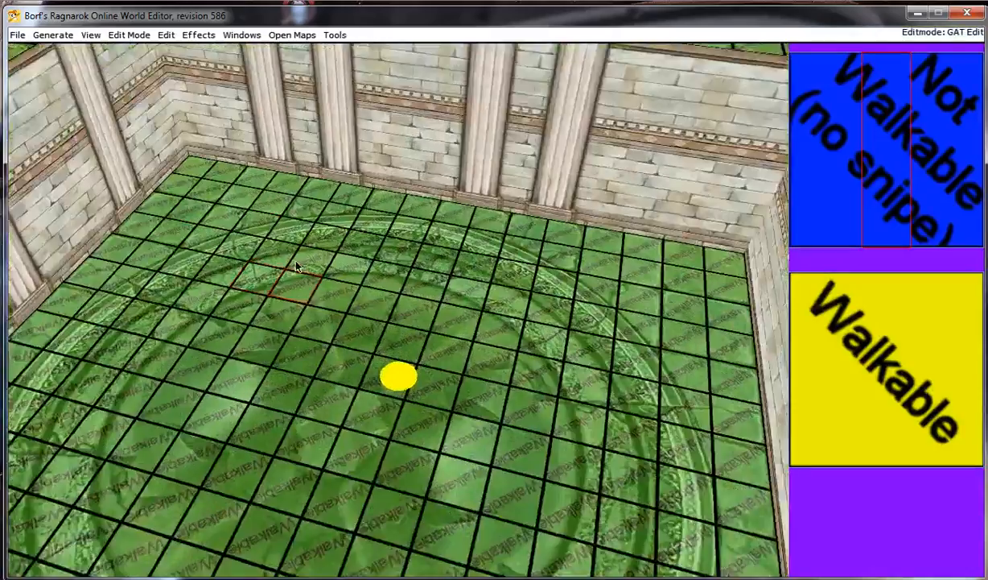
Switch to Detail Terrain Edit and select a few floor and rim tiles
click(129, 34)
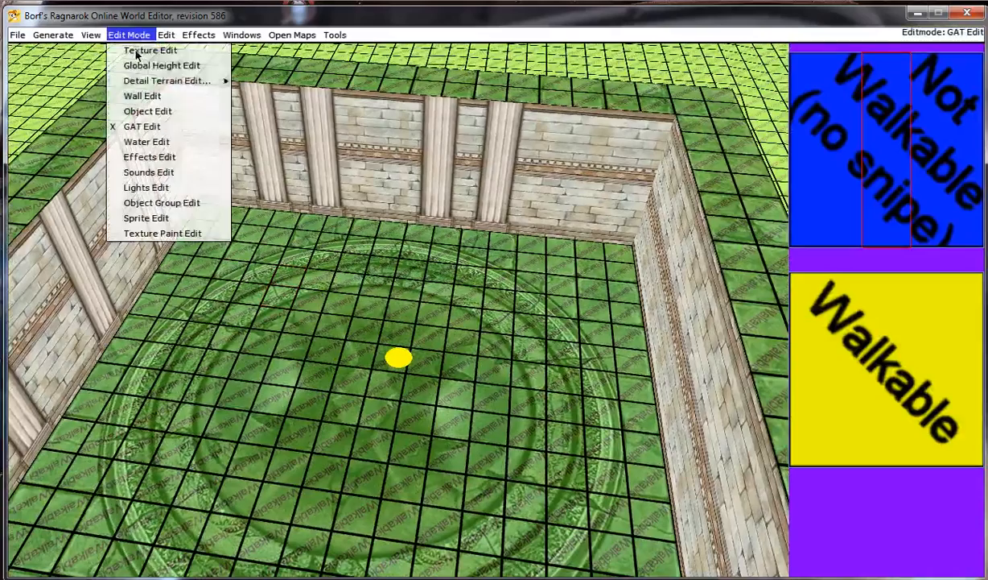
click(167, 81)
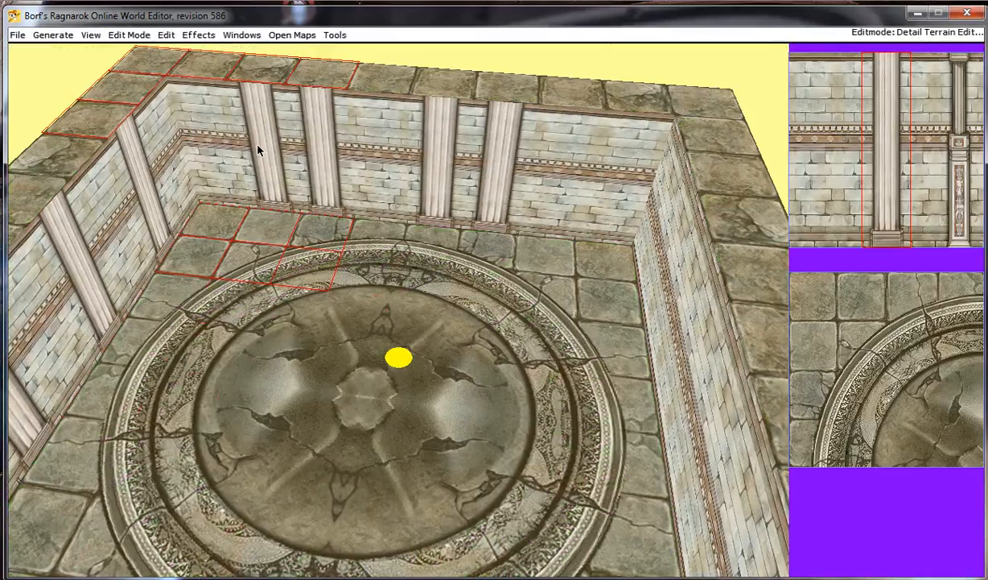
click(166, 34)
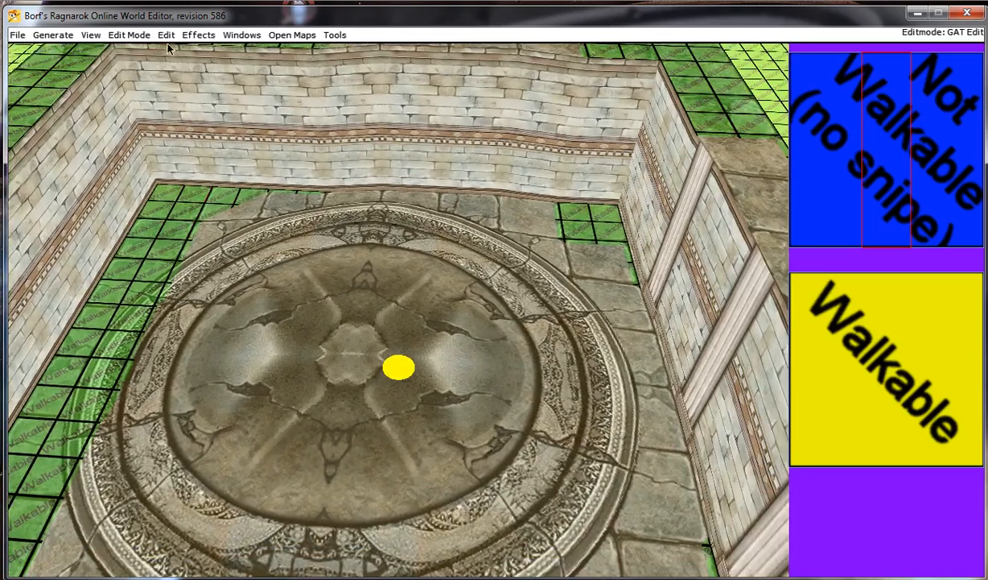
Run Edit > Set GAT height to match walkability to the ground, then return to GAT Edit
click(166, 34)
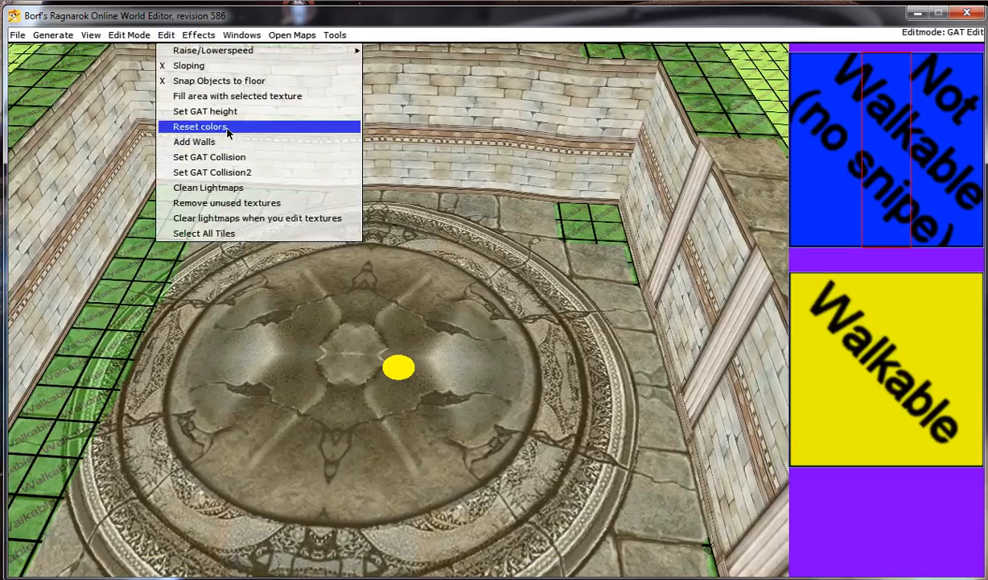
click(199, 127)
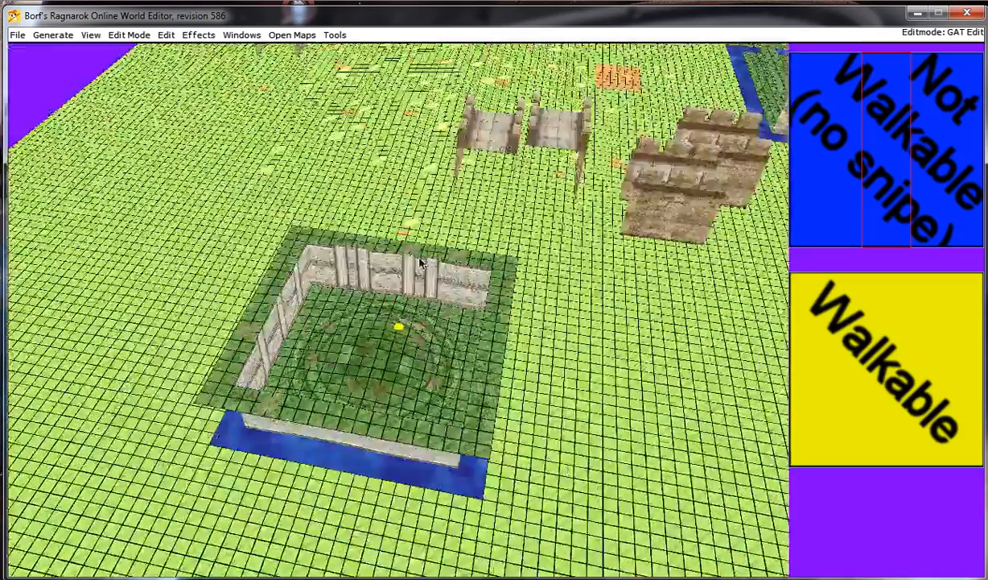
click(129, 35)
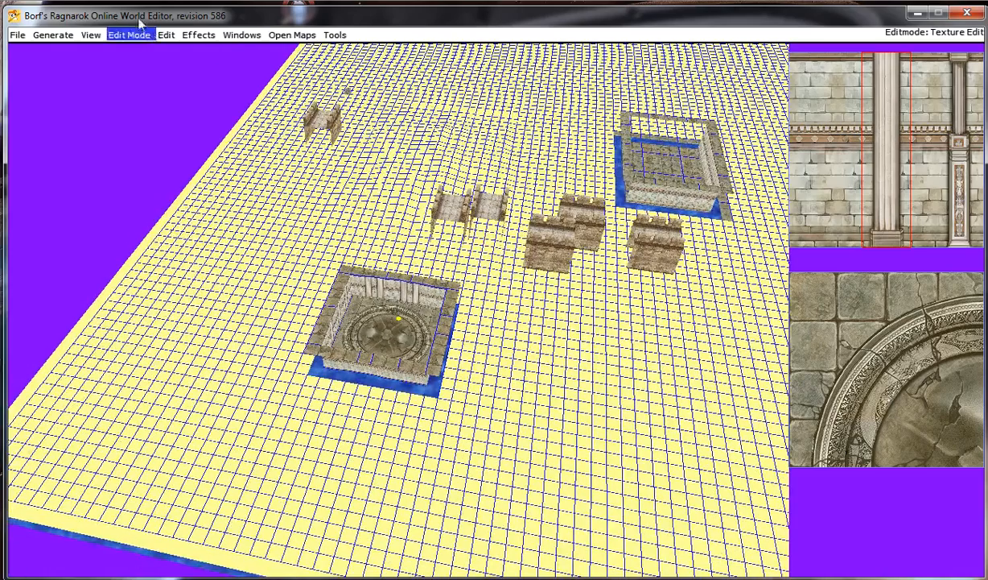
click(129, 35)
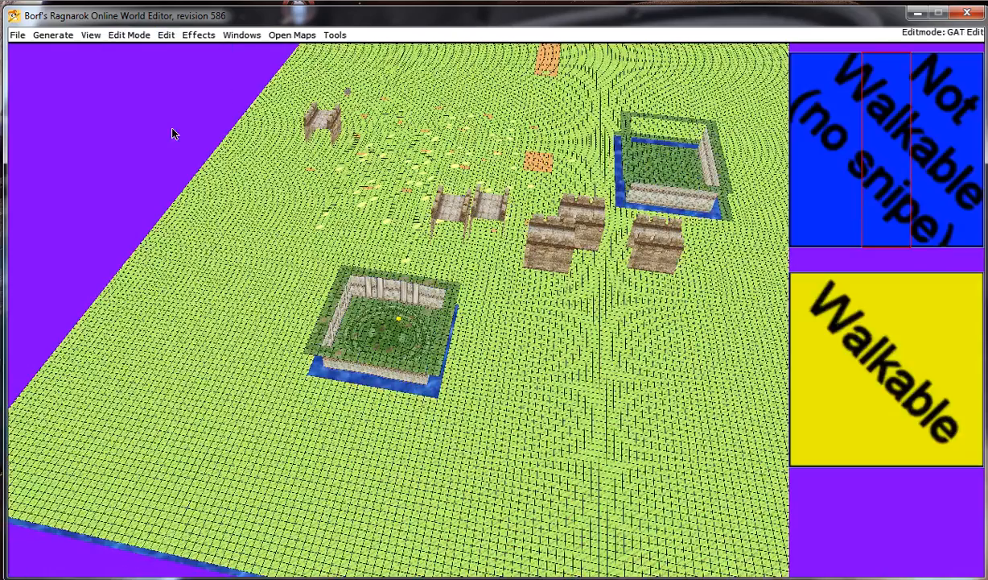
mouse_move(851, 129)
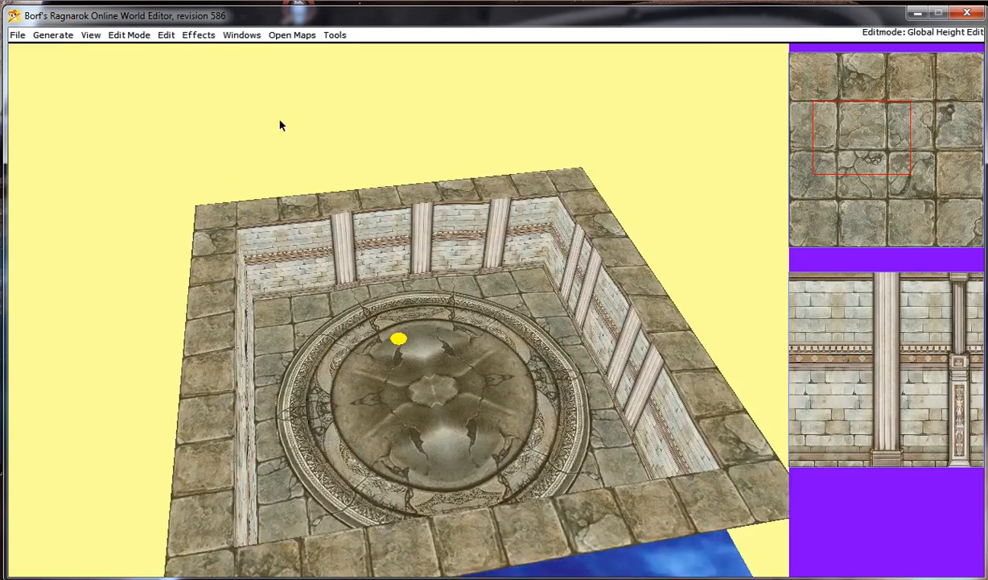
In GAT Edit mode, paint Not Walkable tiles along the back and side walls
click(128, 34)
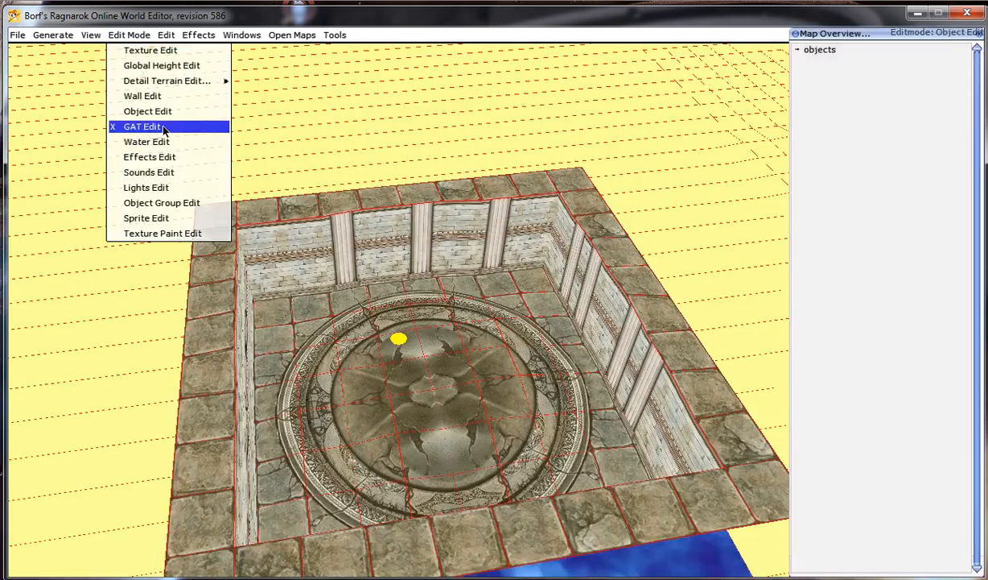
click(142, 127)
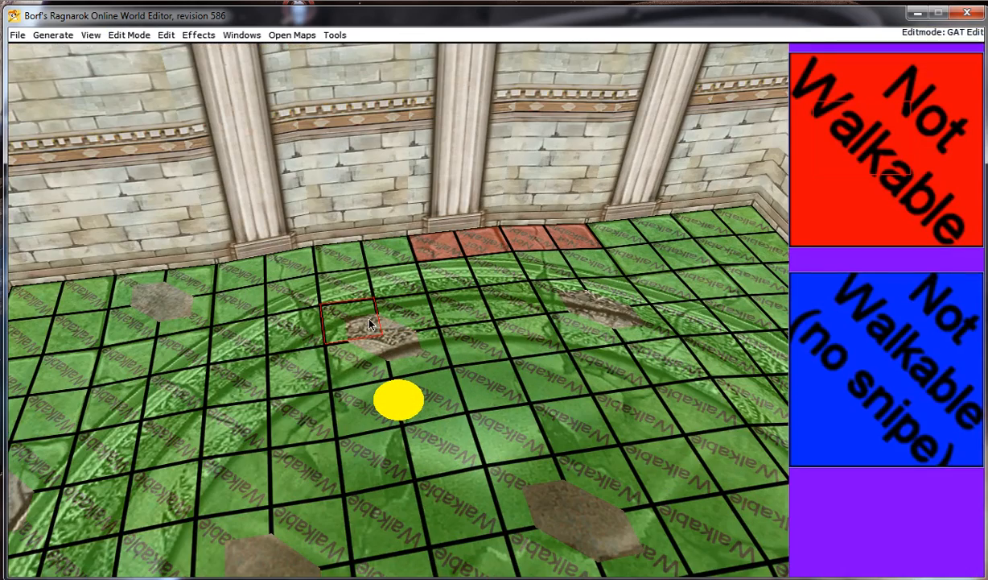
mouse_move(367, 320)
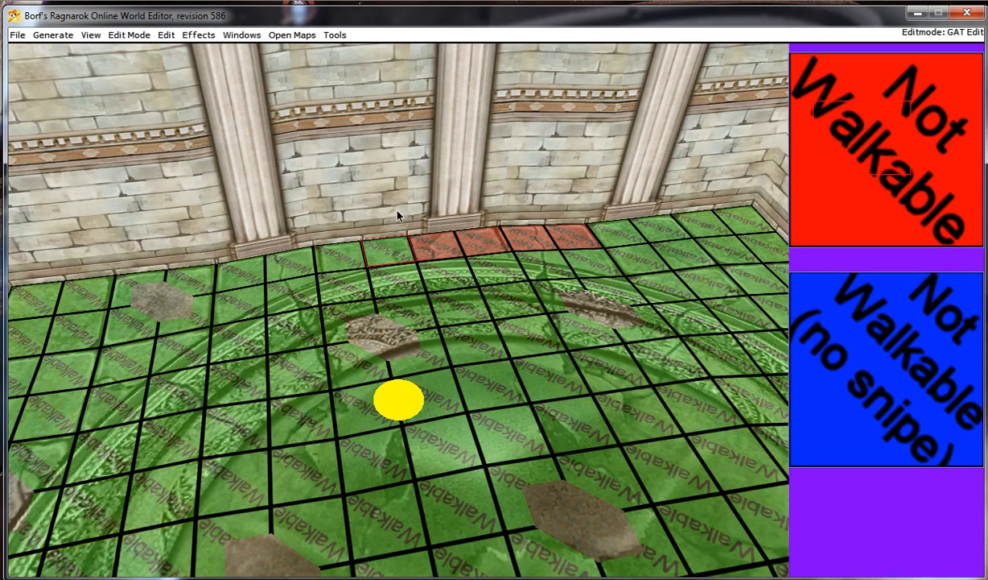
click(129, 35)
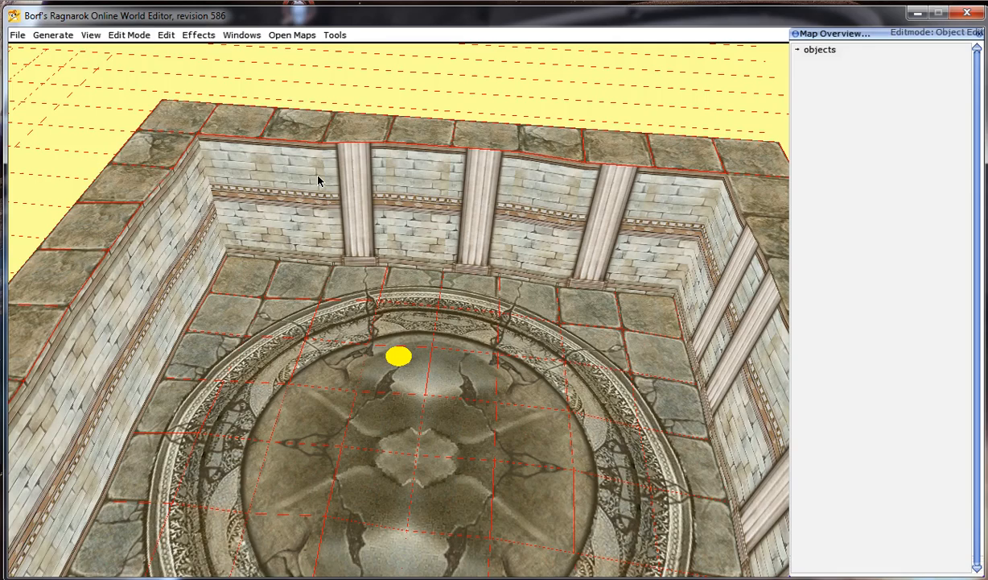
click(128, 35)
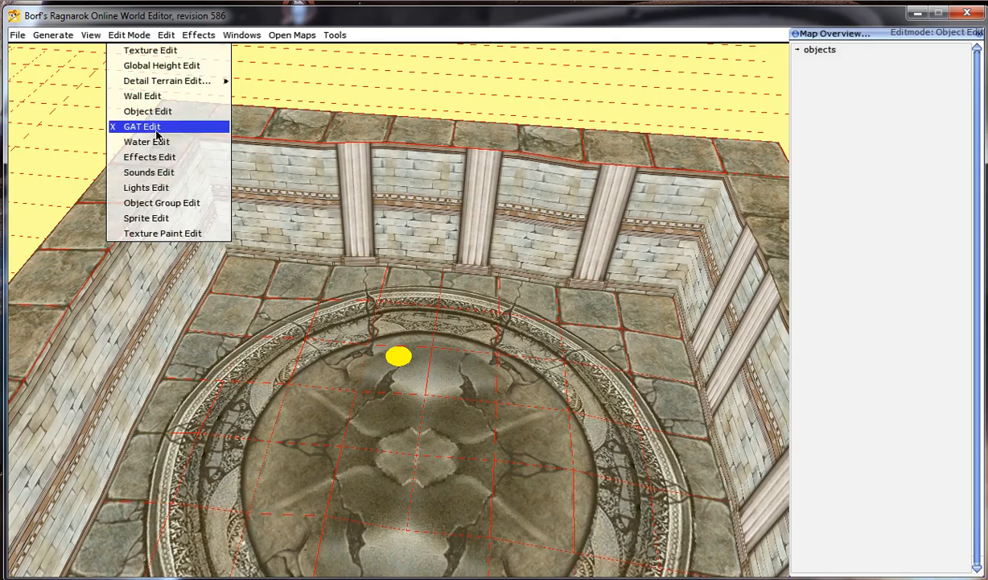
click(148, 172)
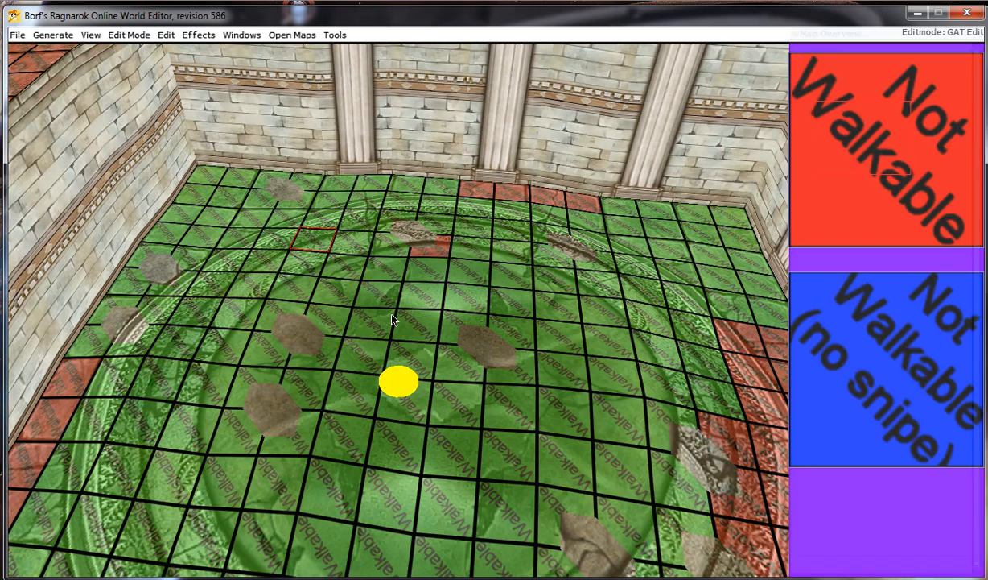
Mark the stone border ring and a floor patch by the right wall not walkable
click(414, 326)
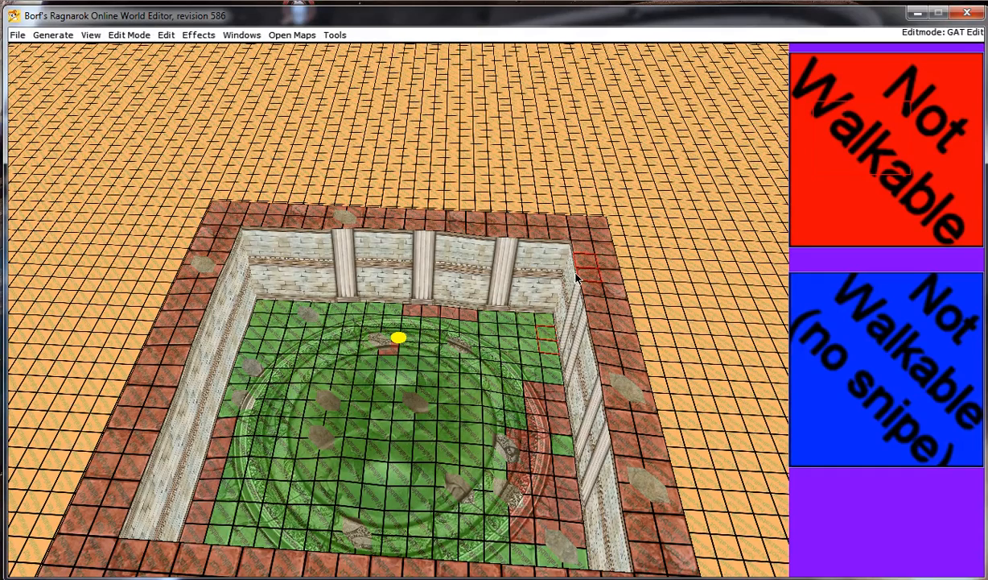
In Lights Edit, set the light colour to 1, 0.5, 0 and intensity 127
click(129, 35)
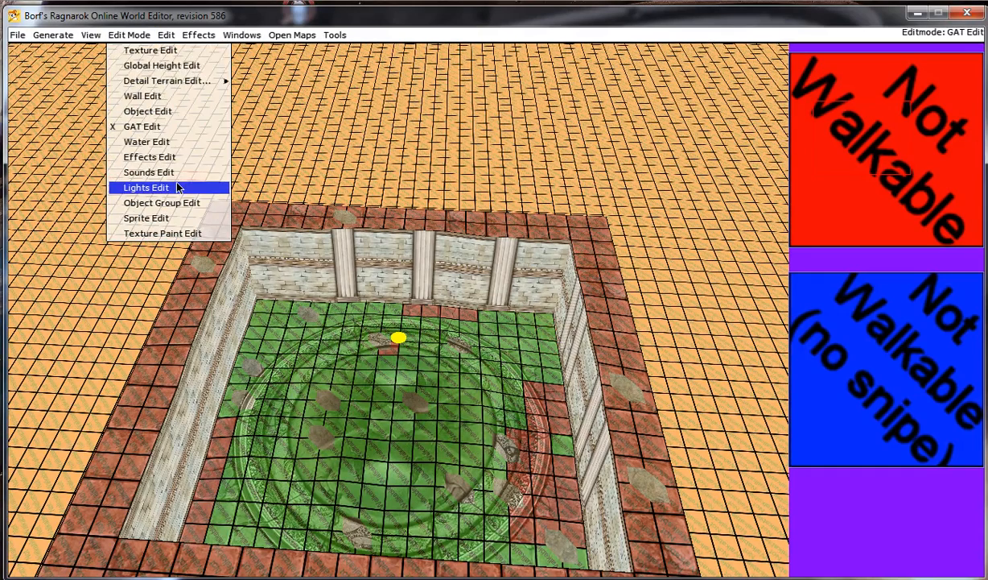
click(146, 187)
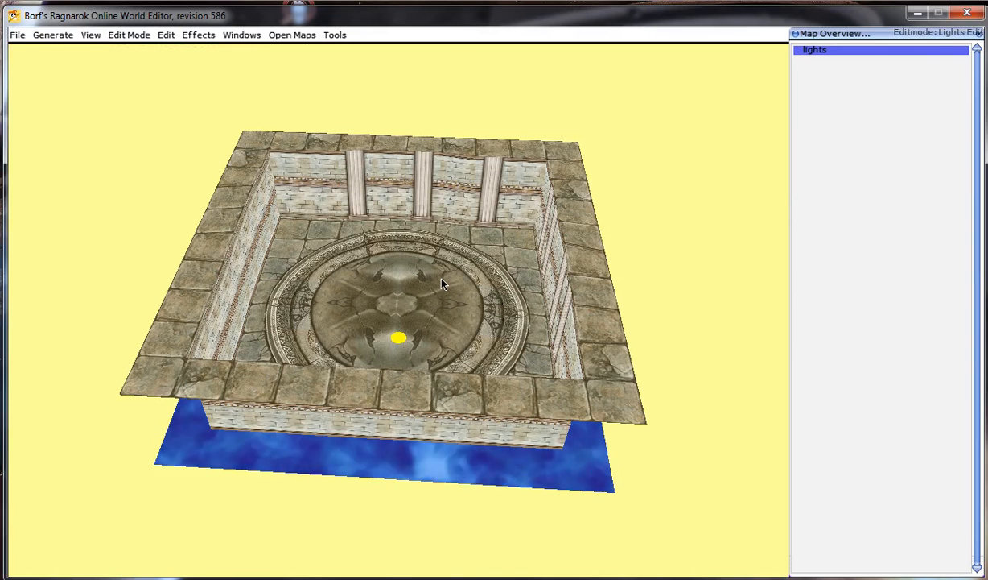
mouse_move(499, 279)
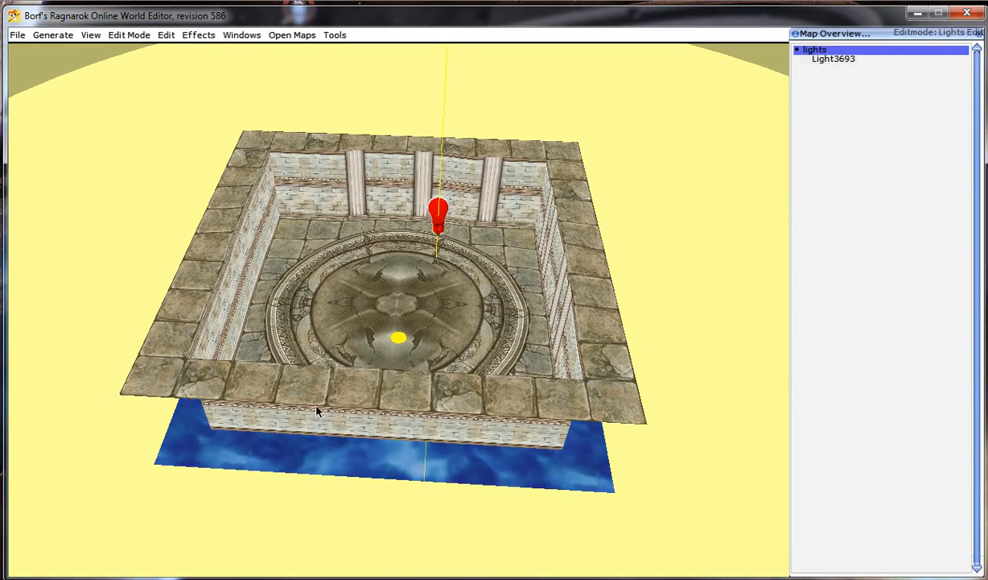
double_click(439, 213)
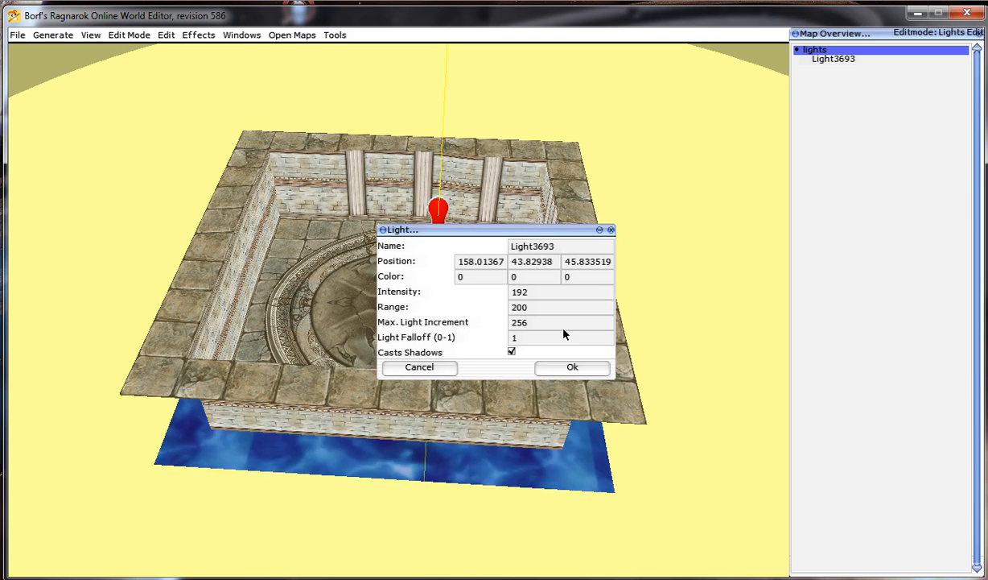
mouse_move(485, 281)
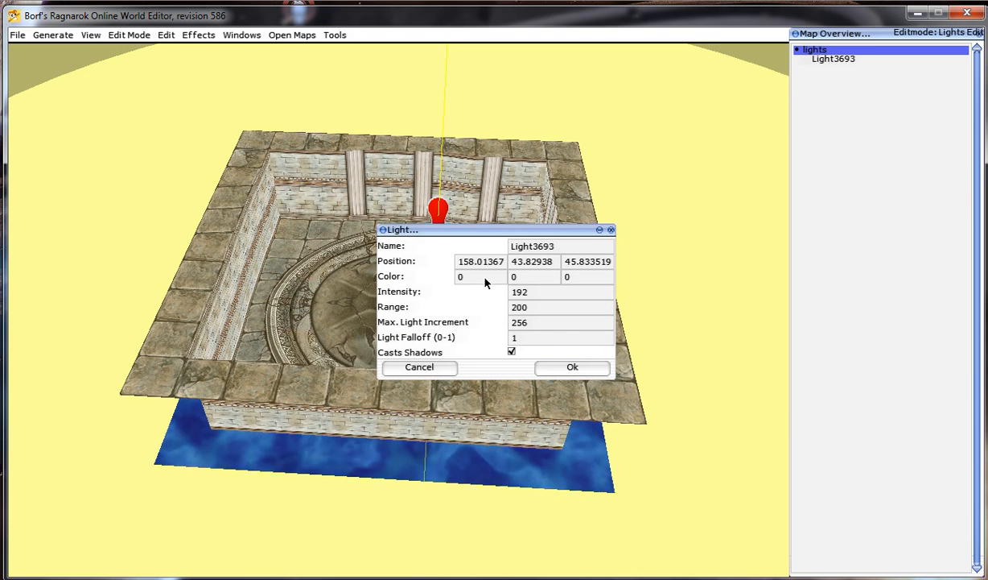
text(1)
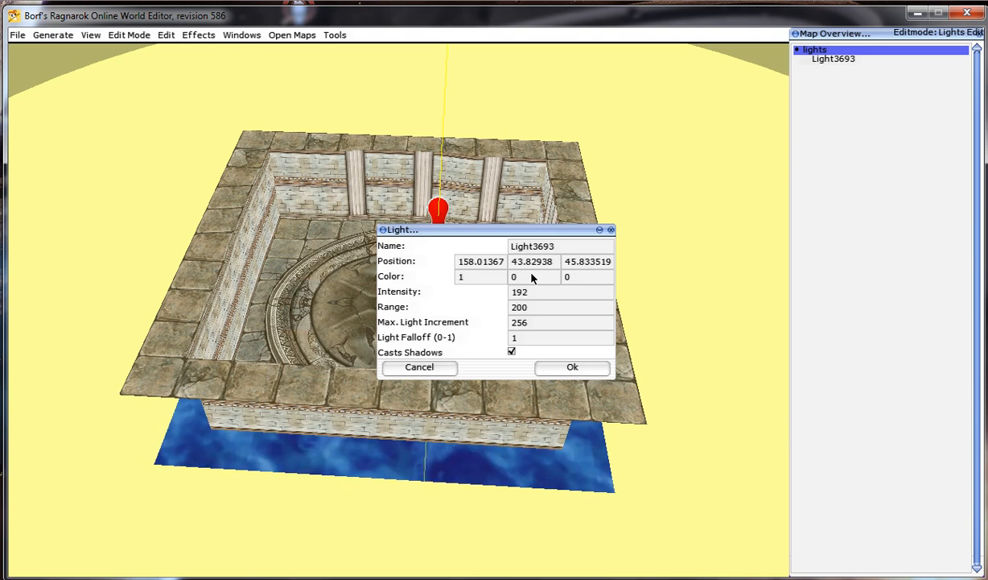
text(0.5)
text(127)
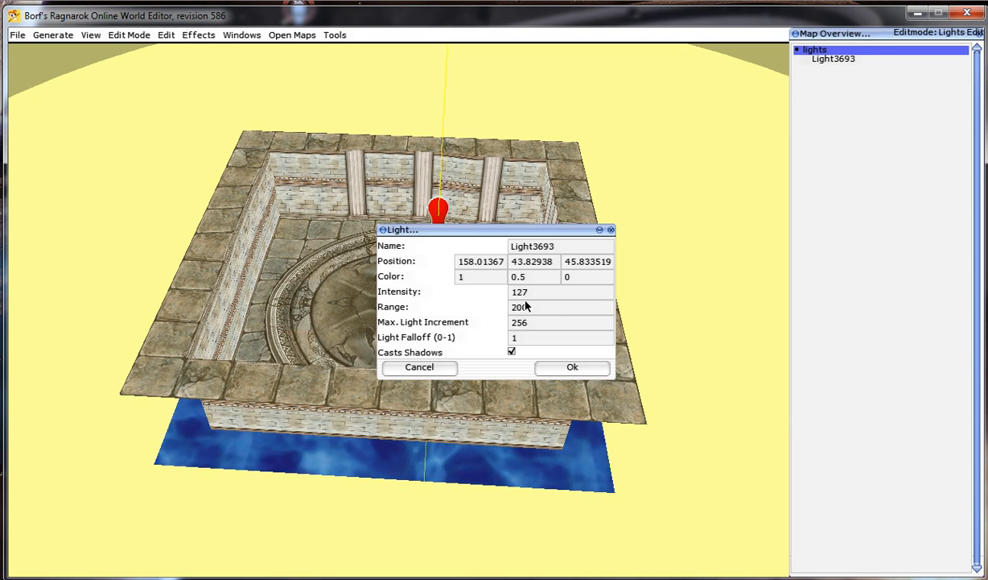
click(572, 367)
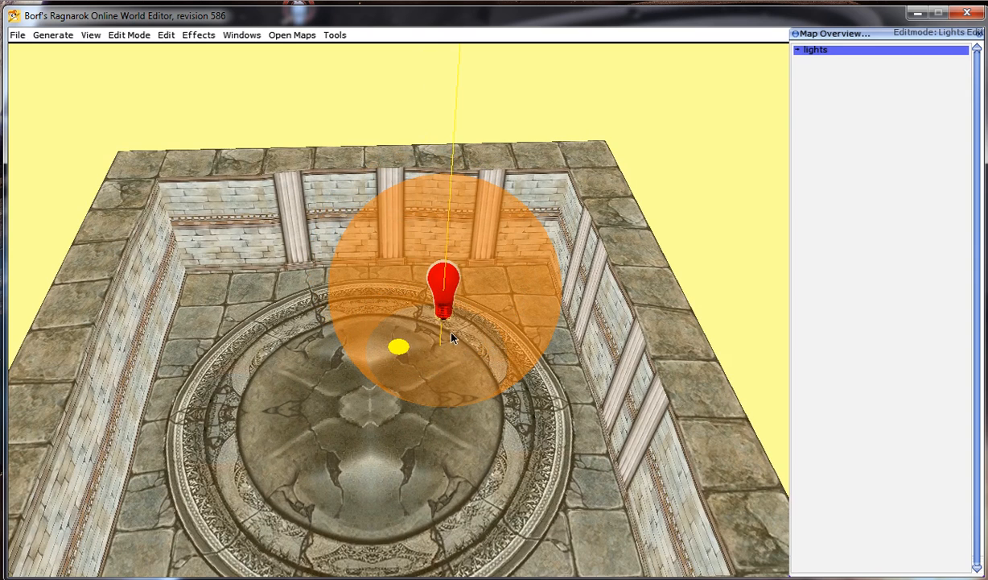
mouse_move(517, 334)
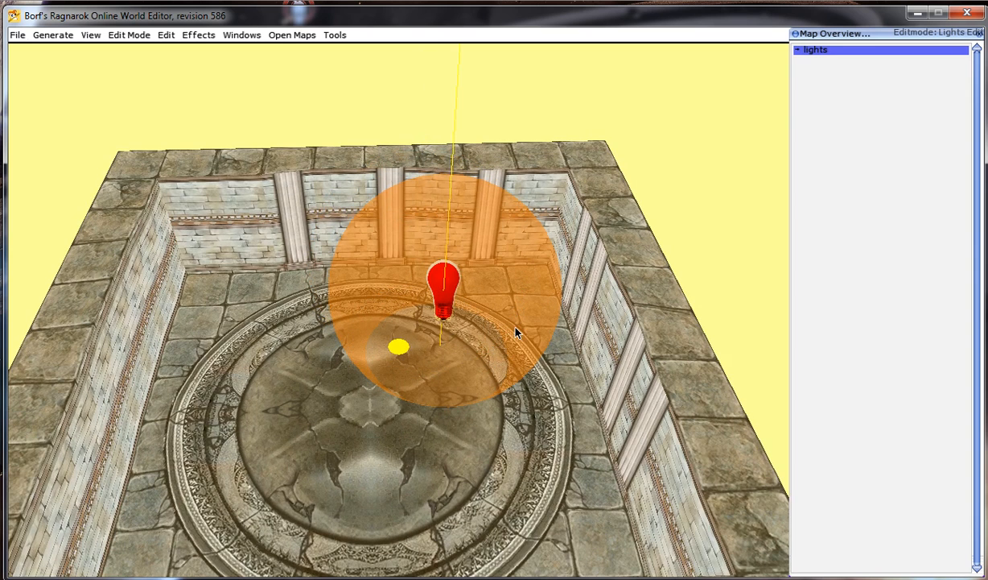
right_click(431, 312)
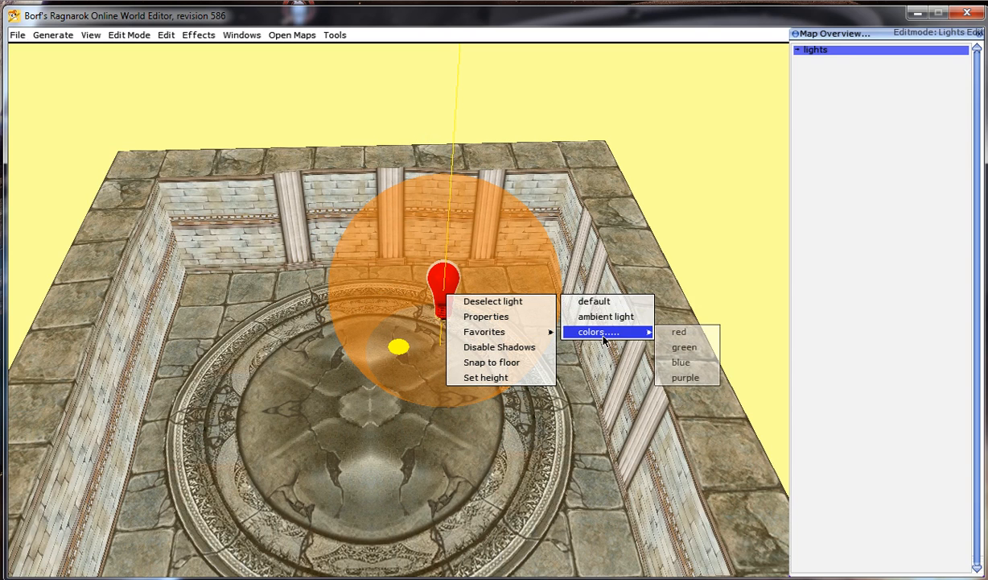
mouse_move(608, 326)
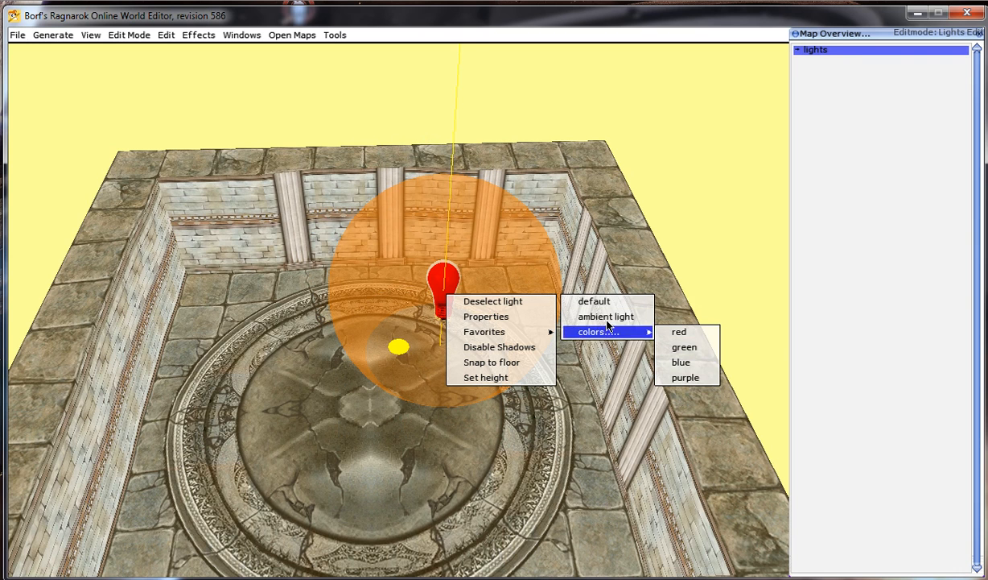
click(486, 315)
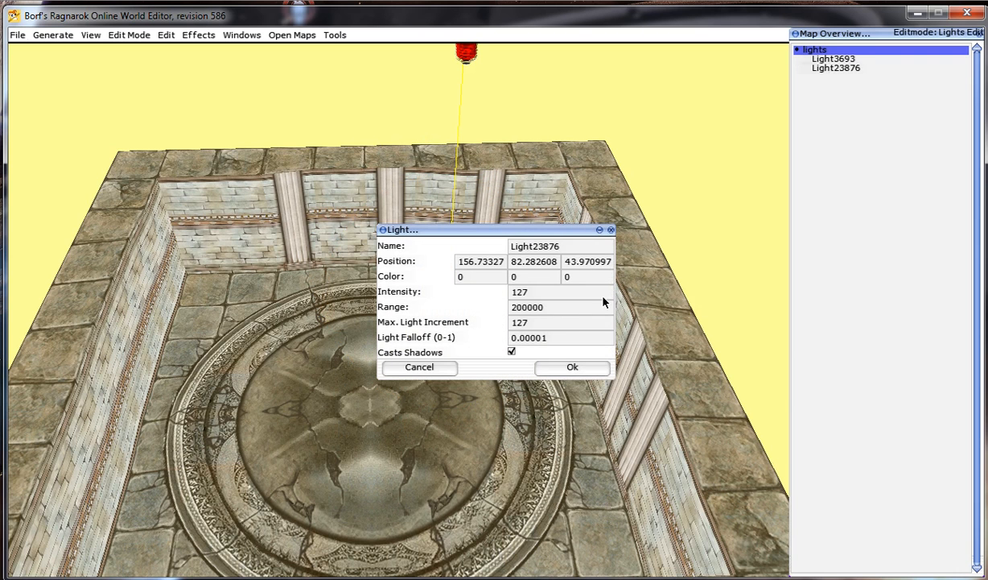
click(572, 367)
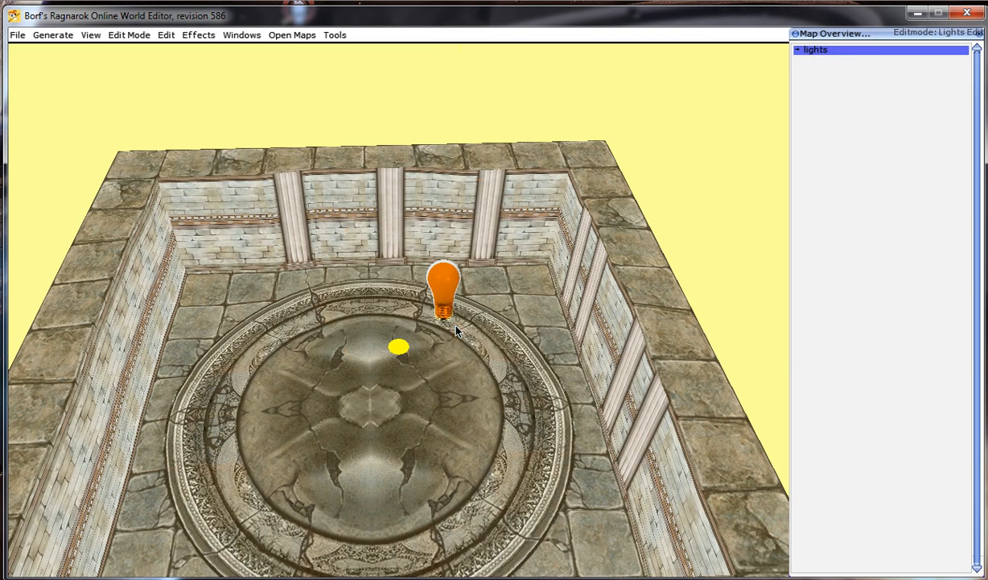
right_click(443, 293)
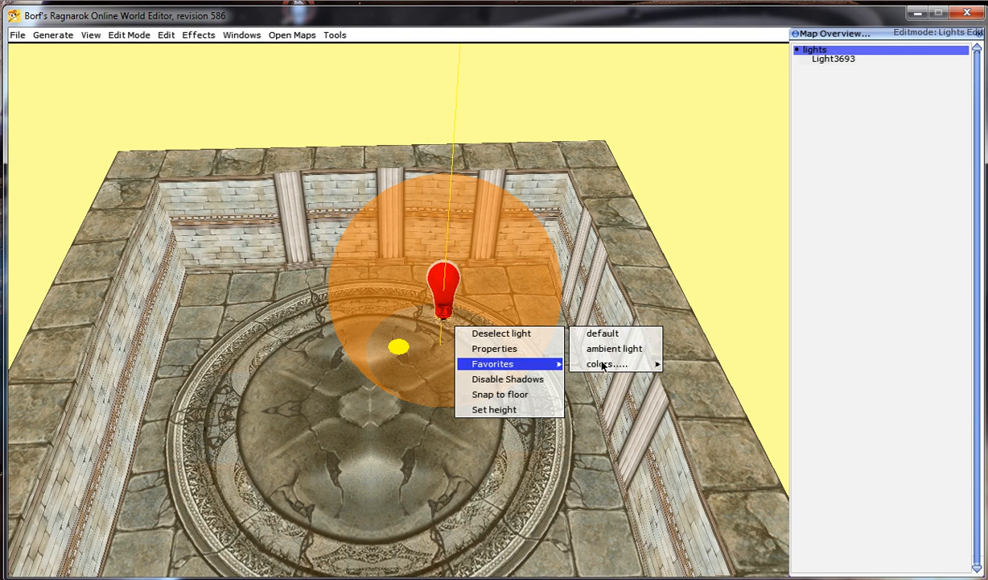
click(605, 363)
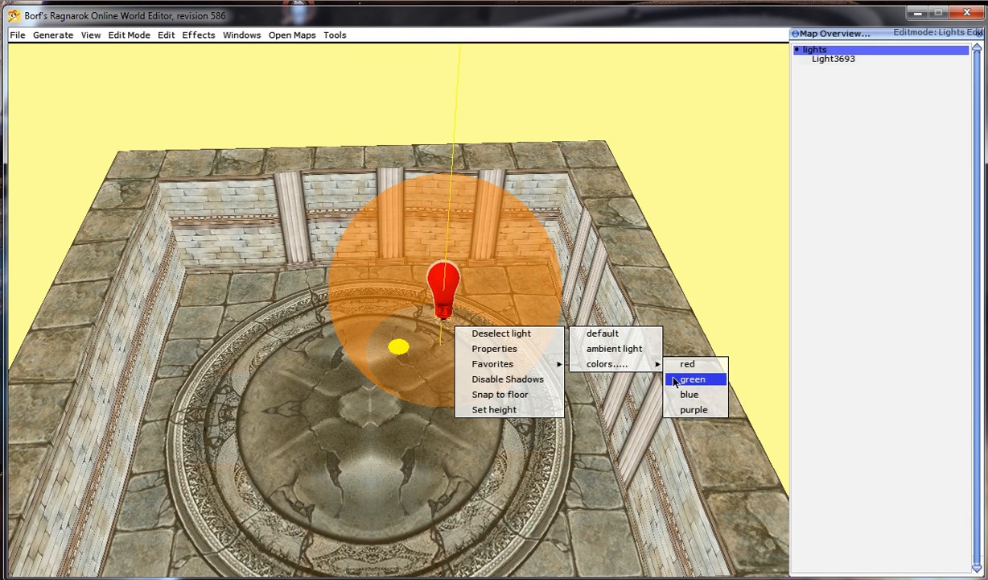
mouse_move(614, 348)
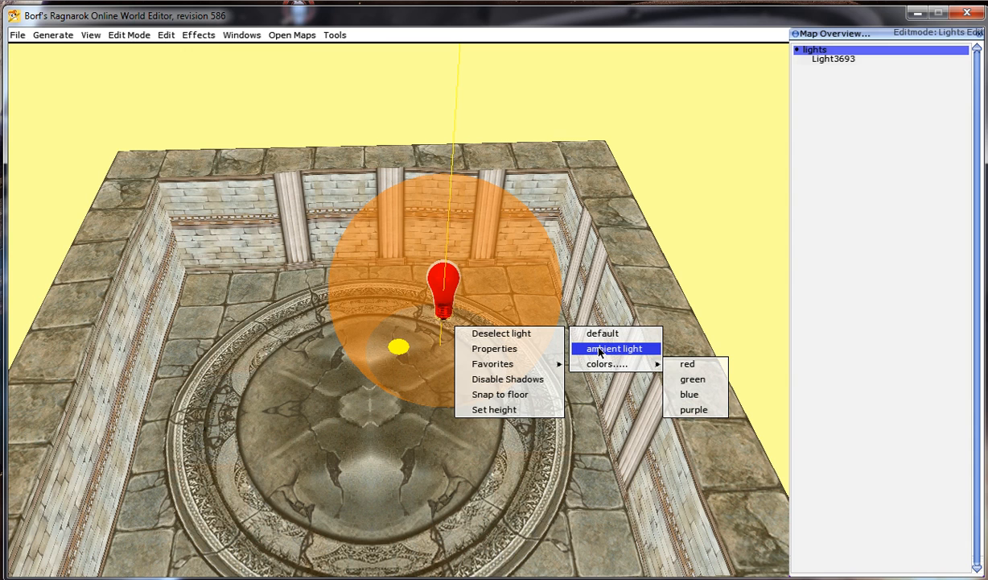
mouse_move(585, 357)
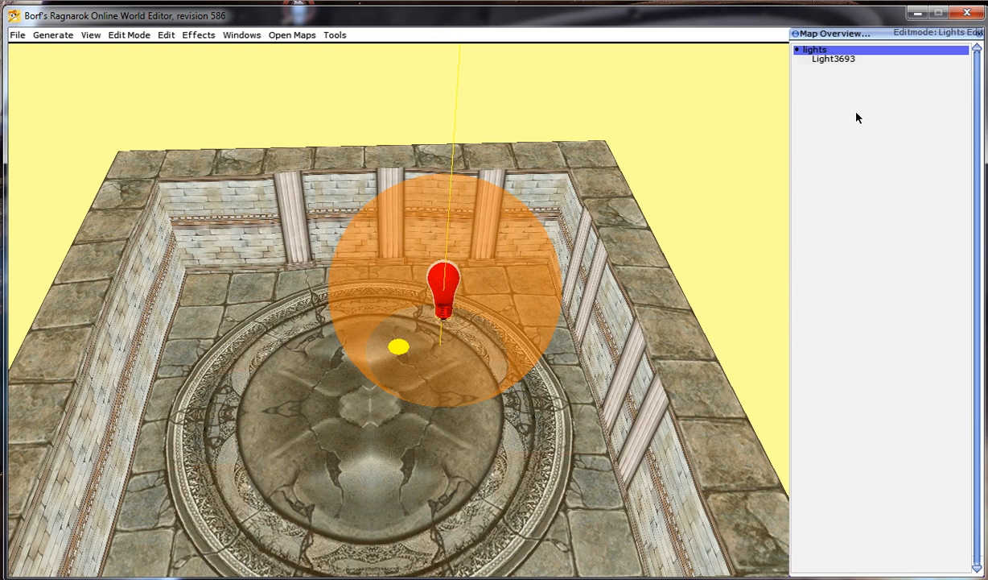
mouse_move(813, 134)
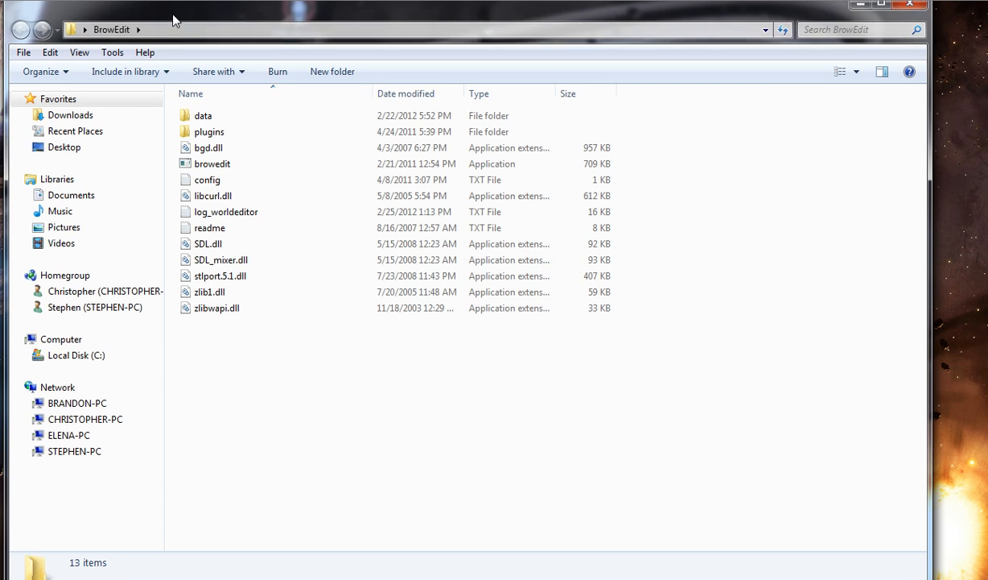
Open BrowEdit's data folder in Explorer and select lights.txt
double_click(203, 115)
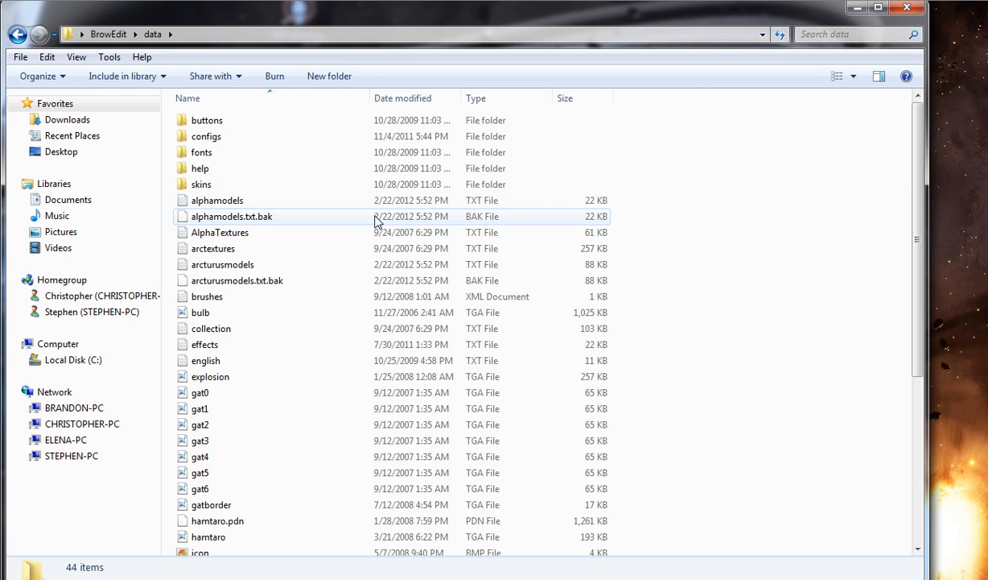
click(217, 199)
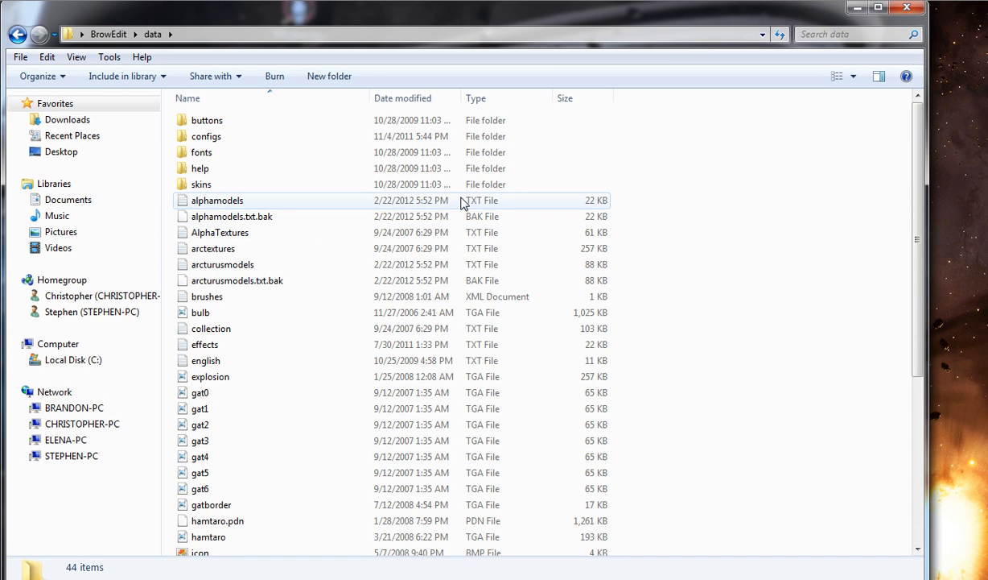
scroll(down, 3)
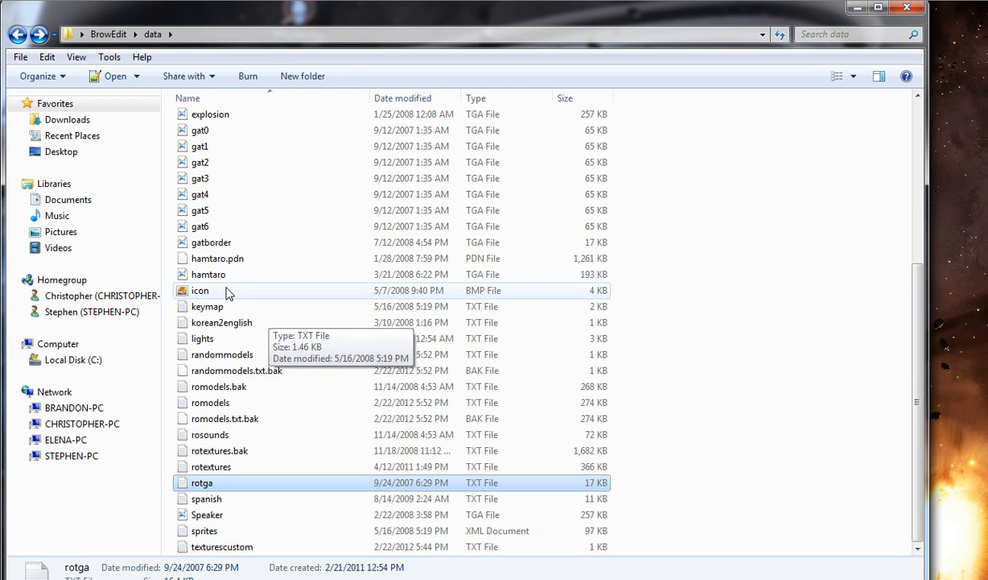
click(202, 338)
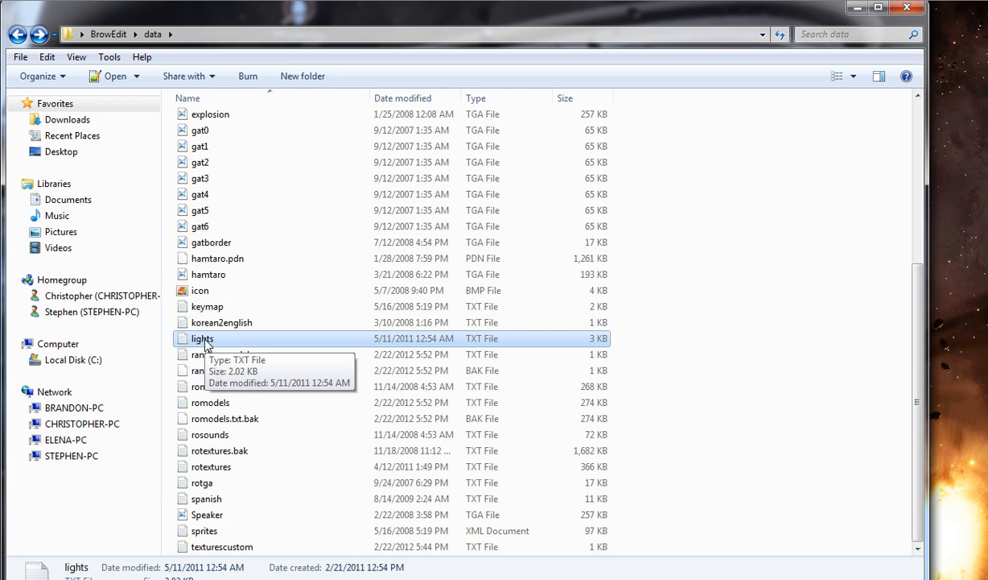
In lights.txt, rename 'default' to Torch with colour 1, 0.5, 0 and range 20
double_click(201, 338)
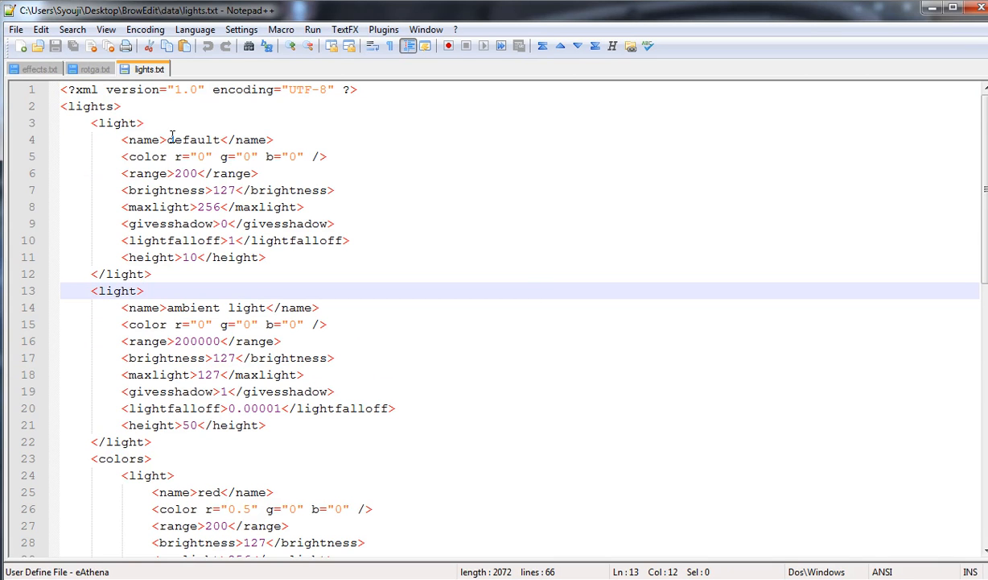
mouse_move(169, 140)
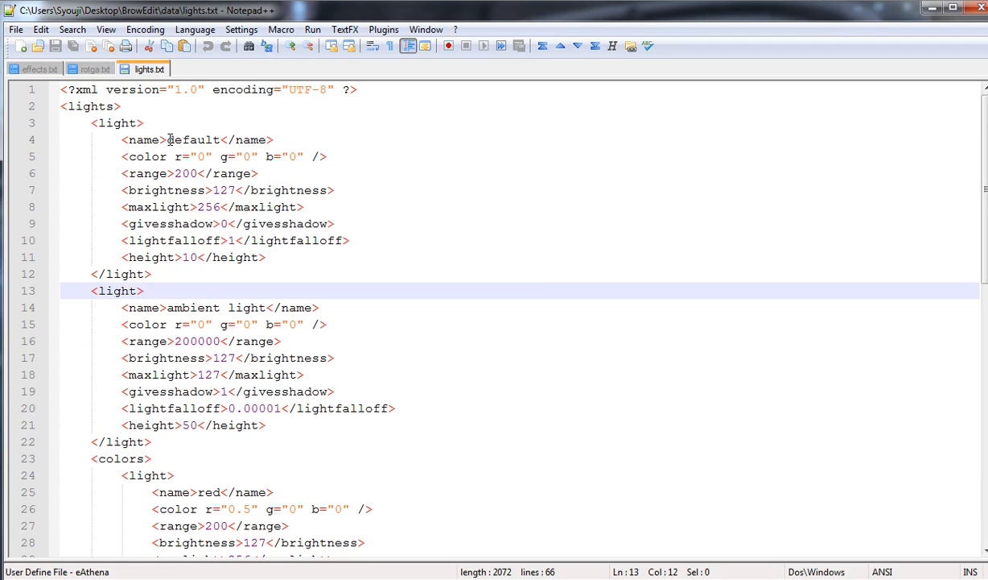
double_click(193, 139)
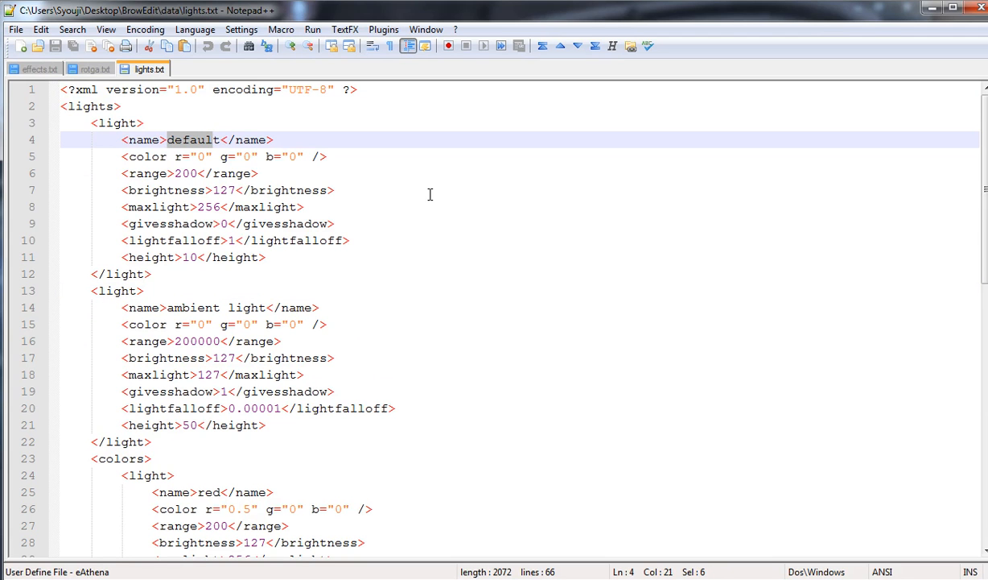
text(Torch)
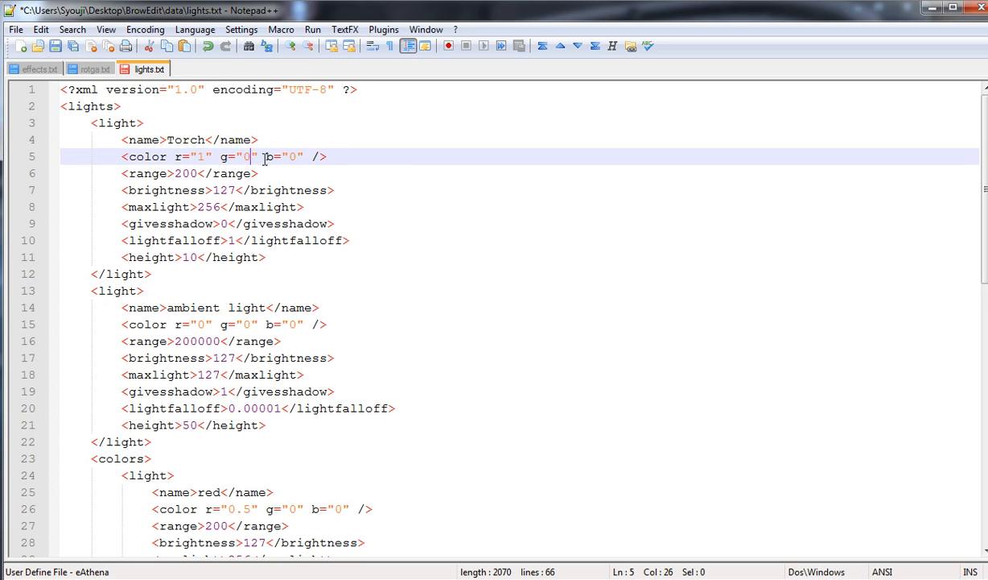
text(.5)
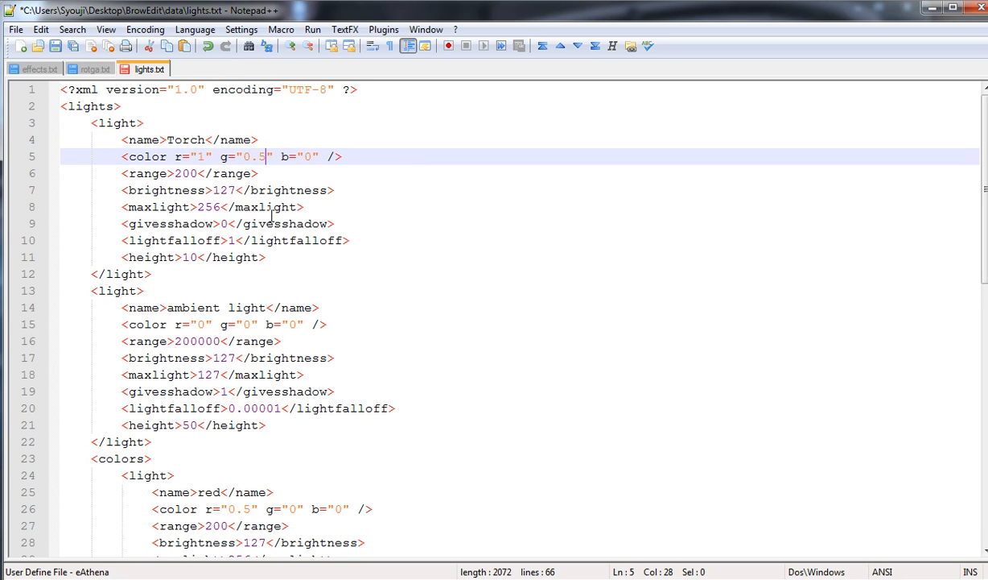
double_click(181, 173)
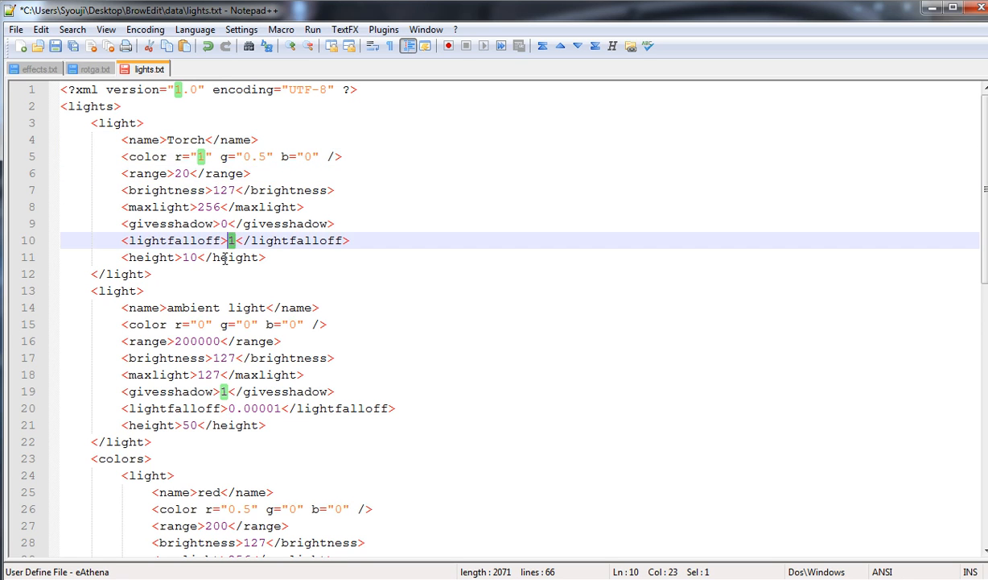
click(121, 274)
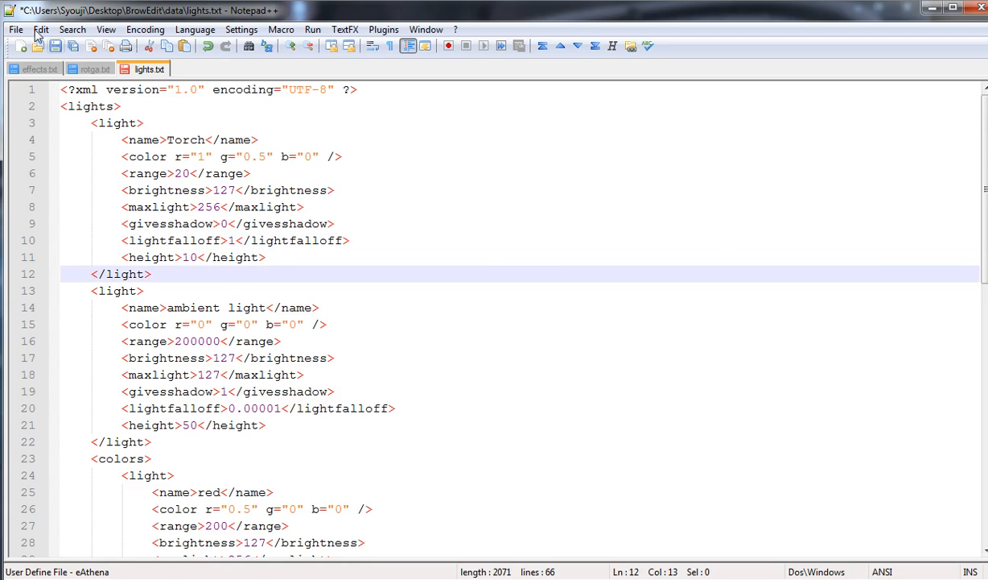
Save lights.txt, then place a Torch favorite light near the right wall
key(ctrl+s)
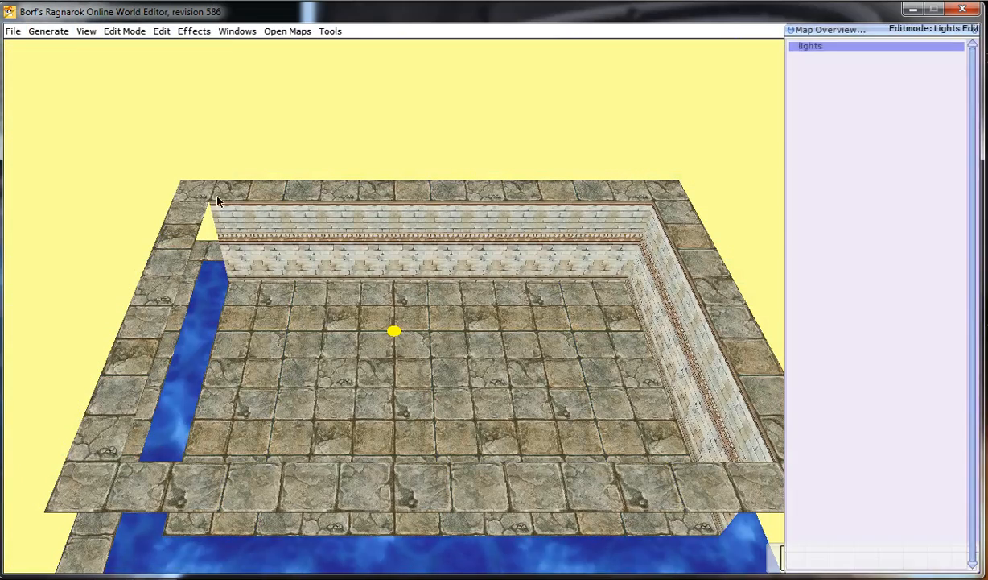
right_click(431, 322)
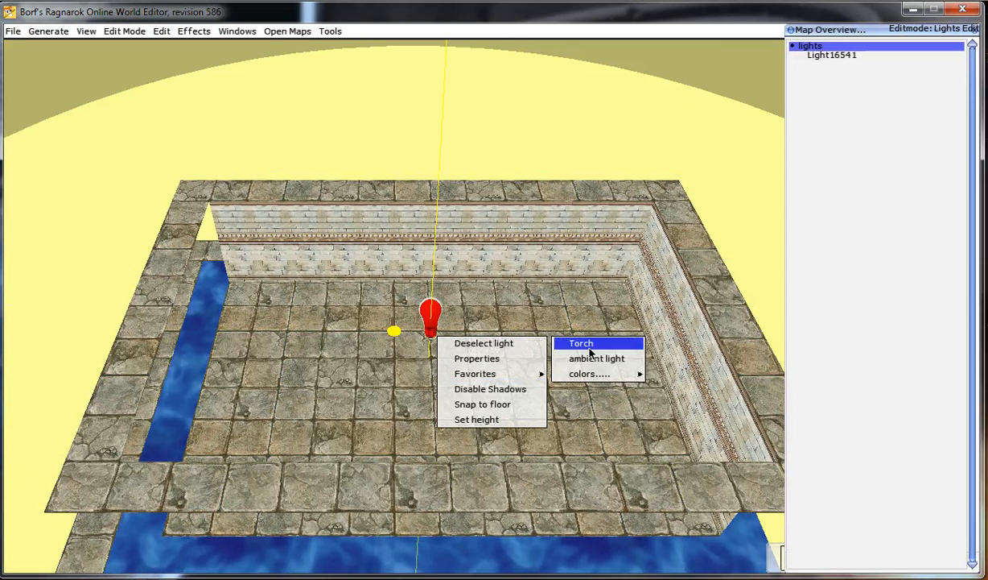
click(580, 343)
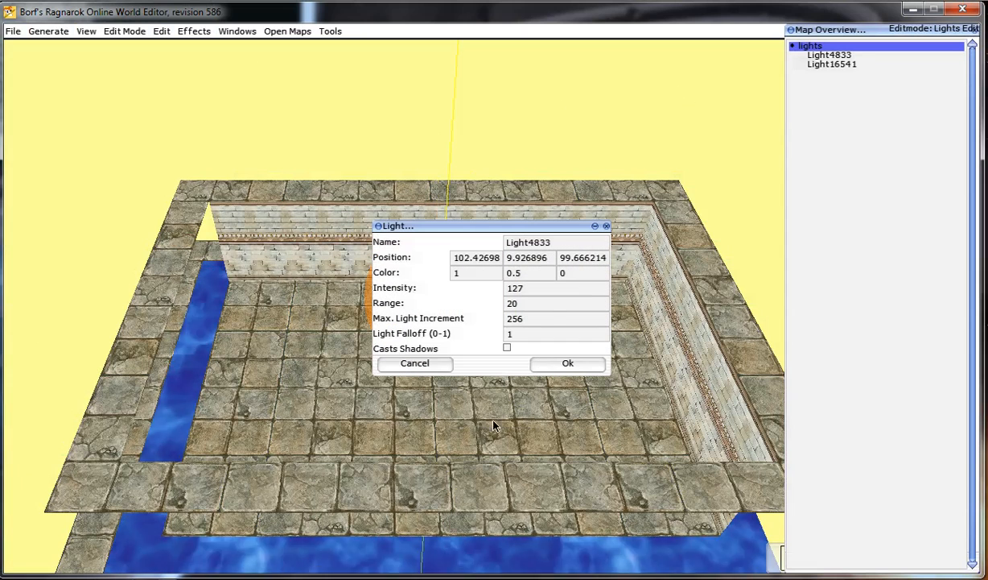
mouse_move(531, 304)
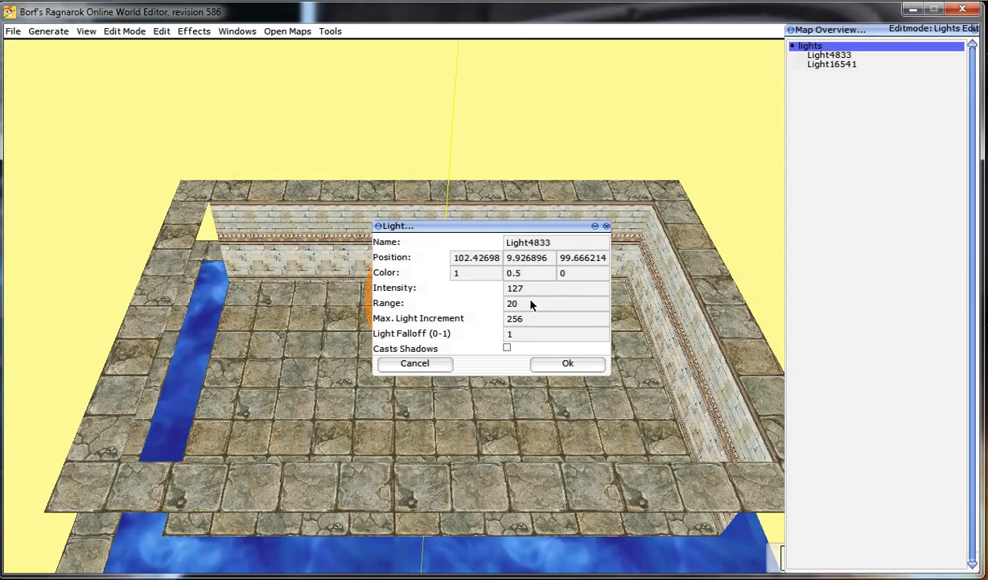
mouse_move(485, 284)
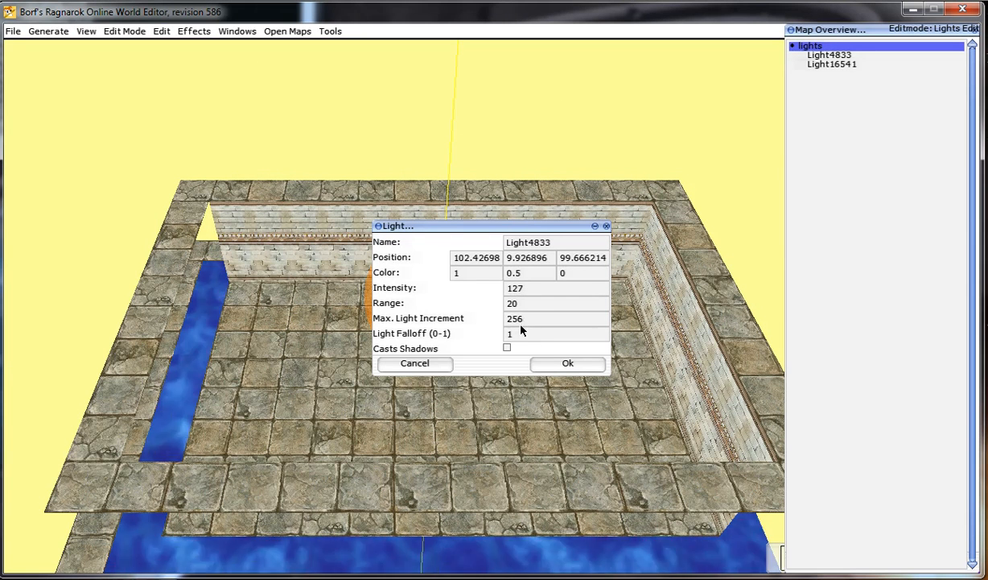
mouse_move(530, 279)
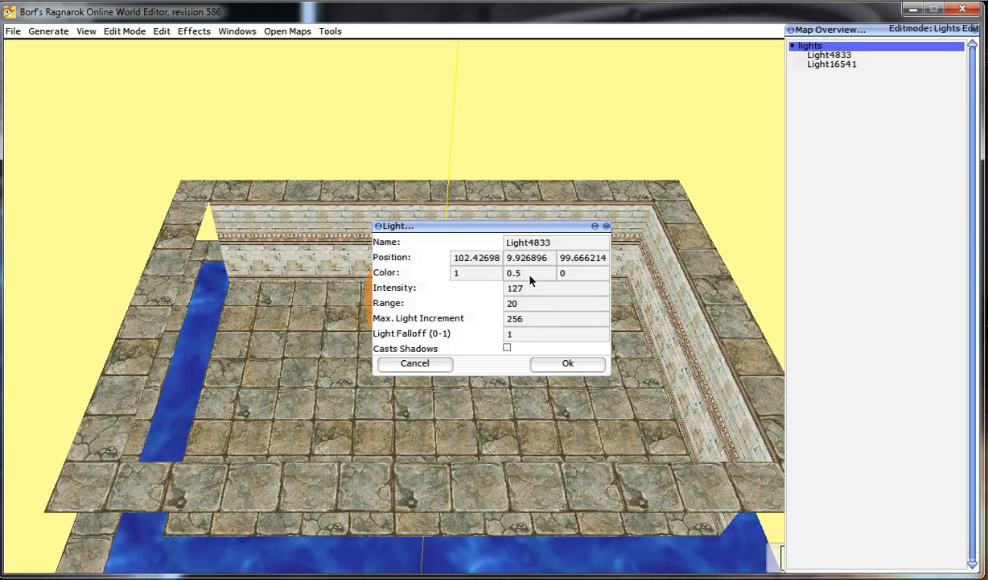
click(567, 362)
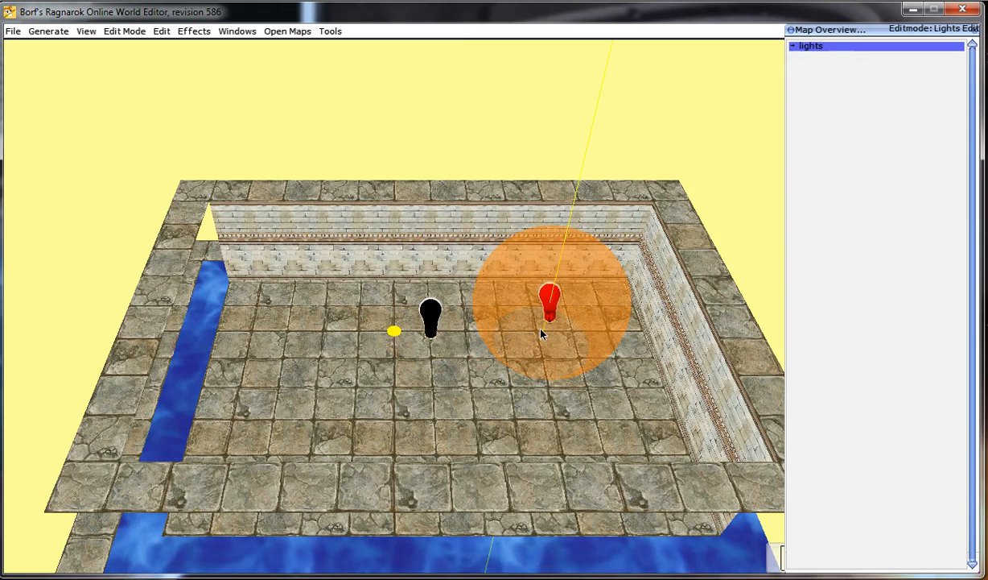
right_click(551, 302)
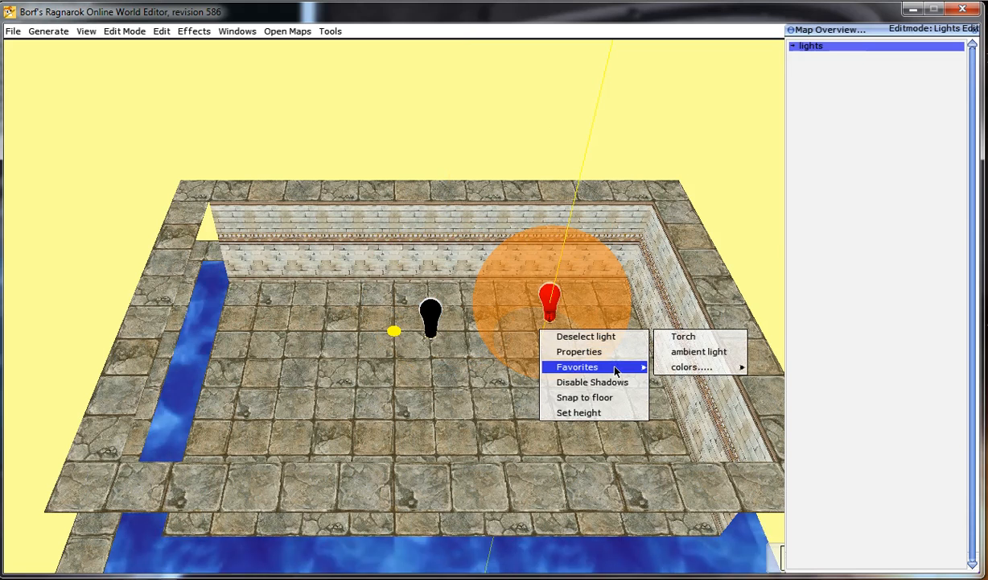
mouse_move(684, 336)
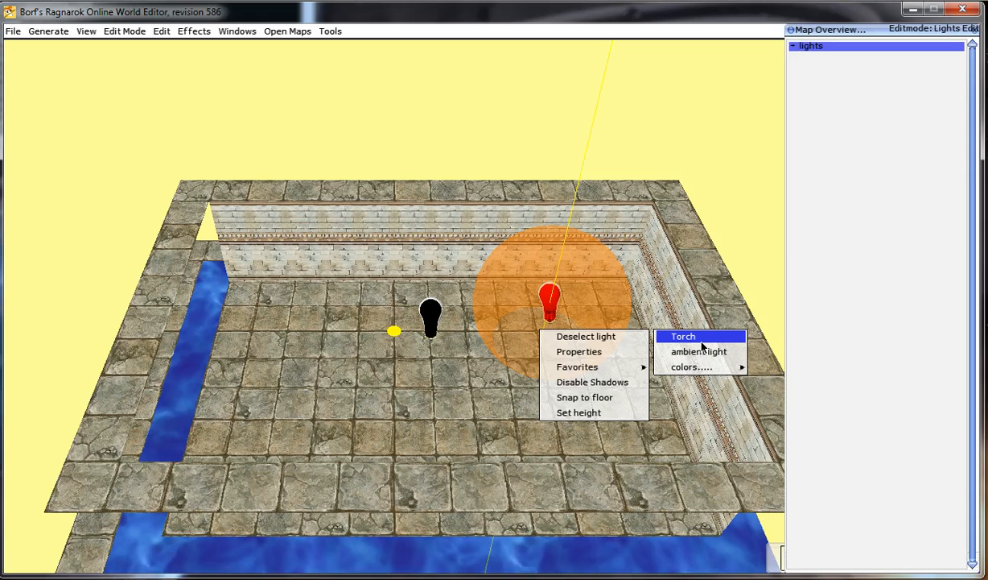
mouse_move(736, 312)
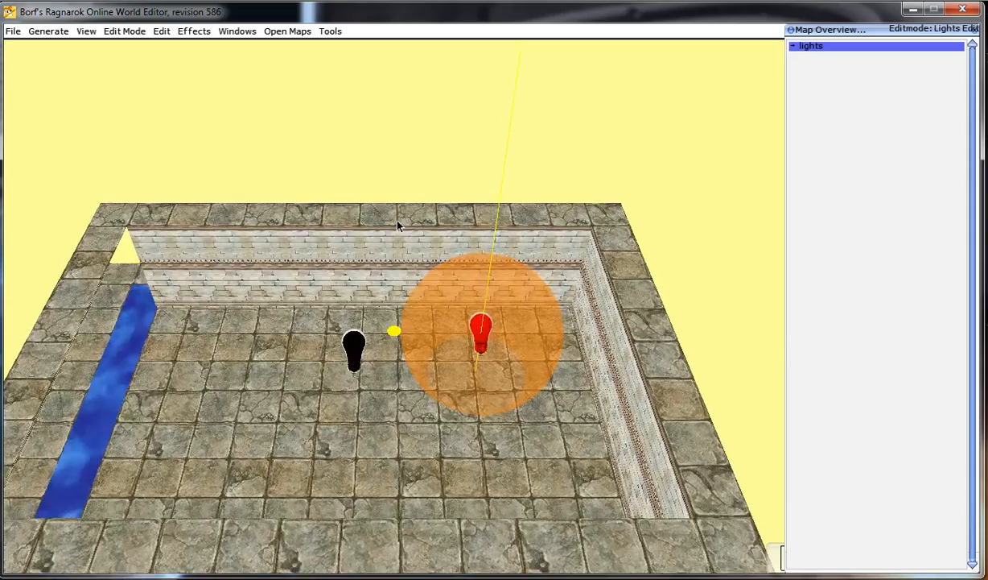
In Global Height Edit, copy the floor area around the torch with only Lights ticked
click(125, 31)
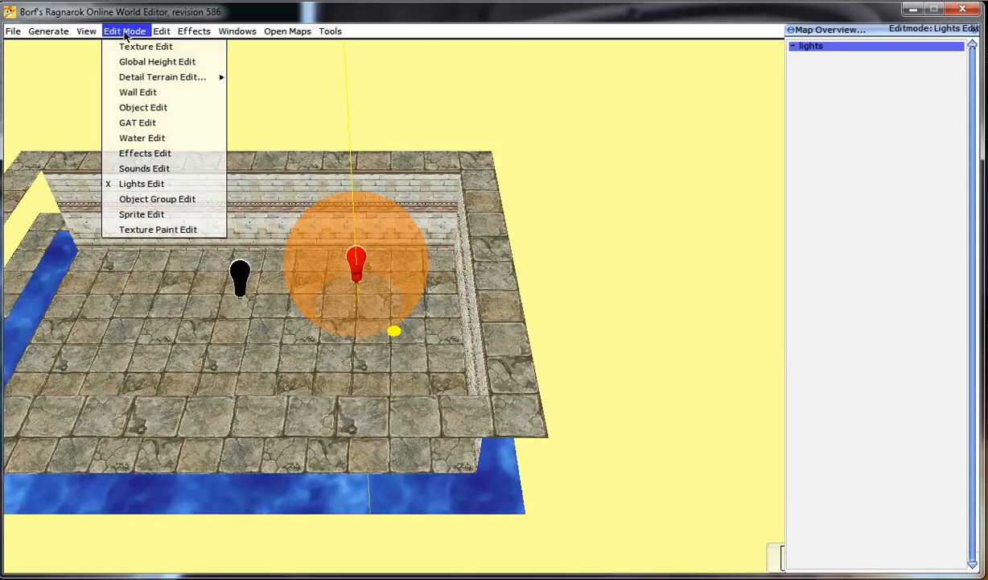
click(157, 61)
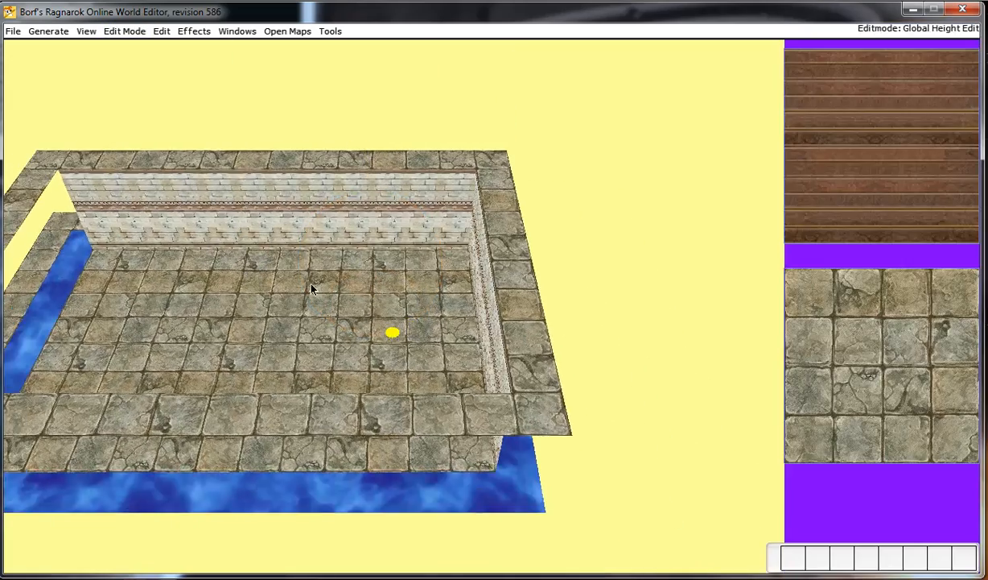
click(124, 31)
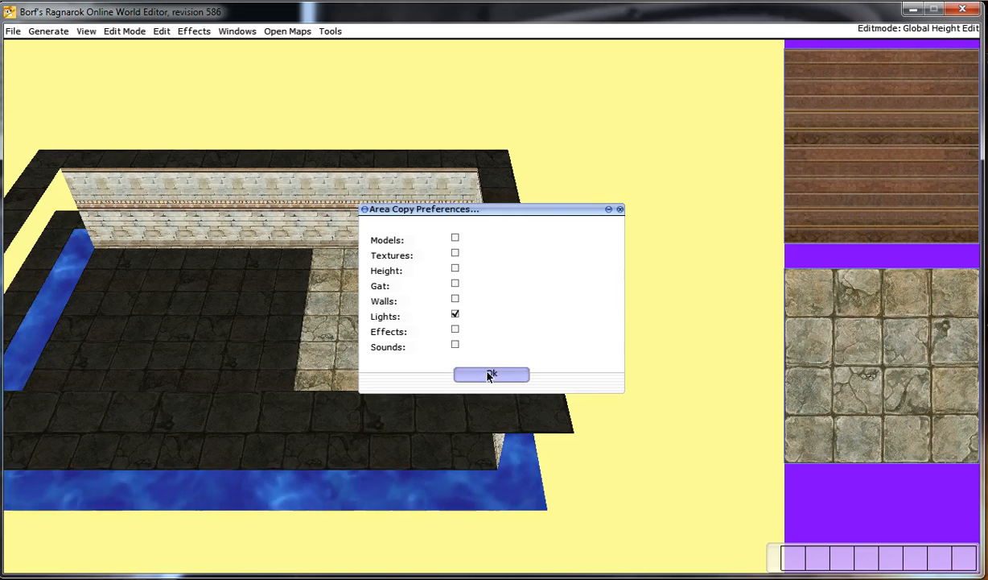
click(491, 374)
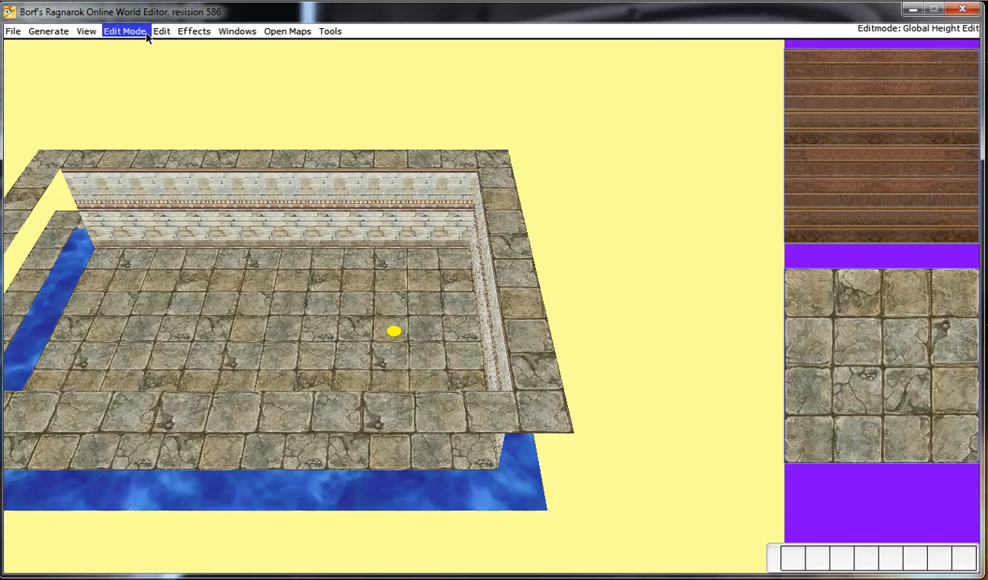
click(124, 31)
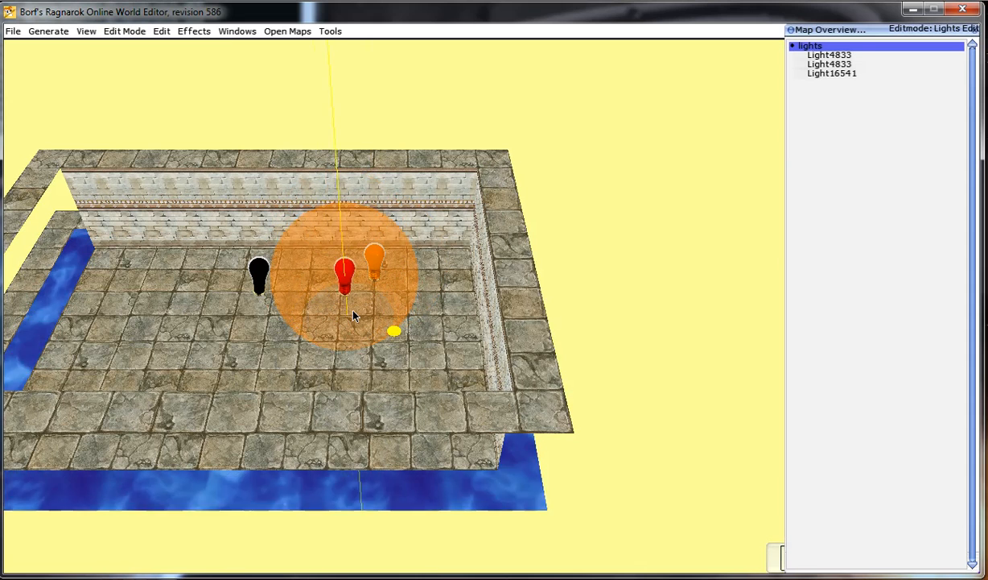
Position more torch light copies on the pit floor, reaching six lights
click(793, 45)
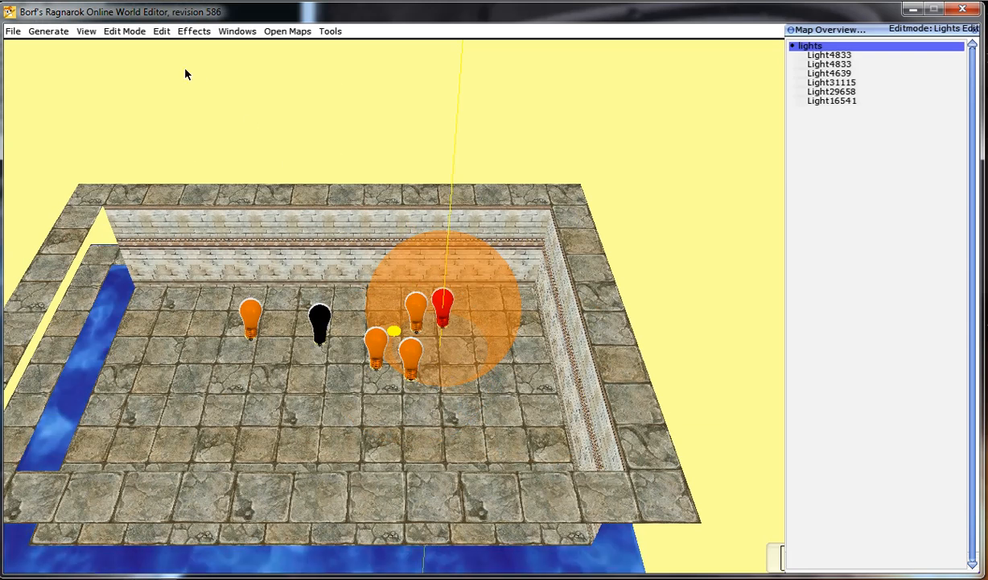
mouse_move(497, 192)
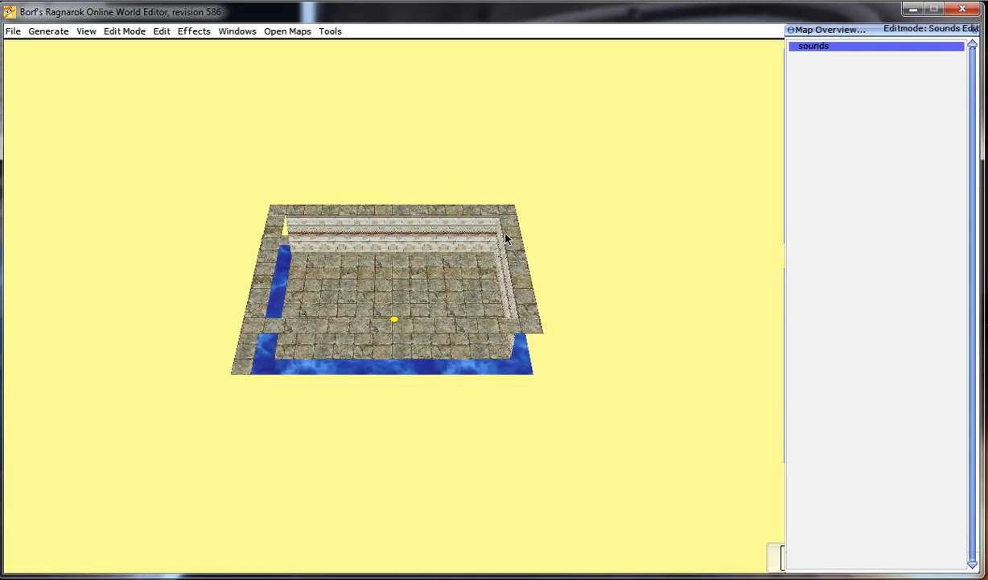
Switch the edit mode back to Lights Edit to review the six torches
click(124, 31)
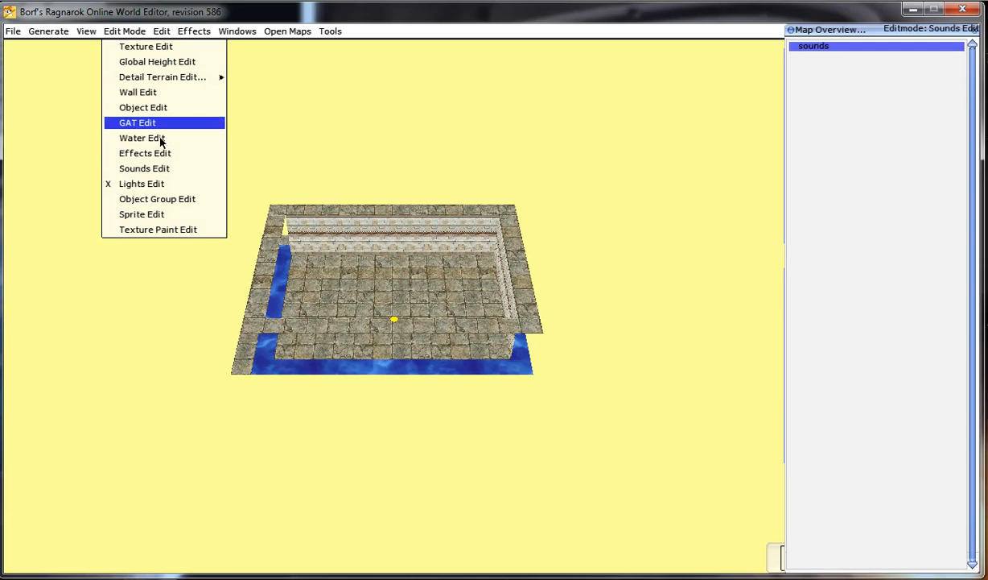
click(140, 184)
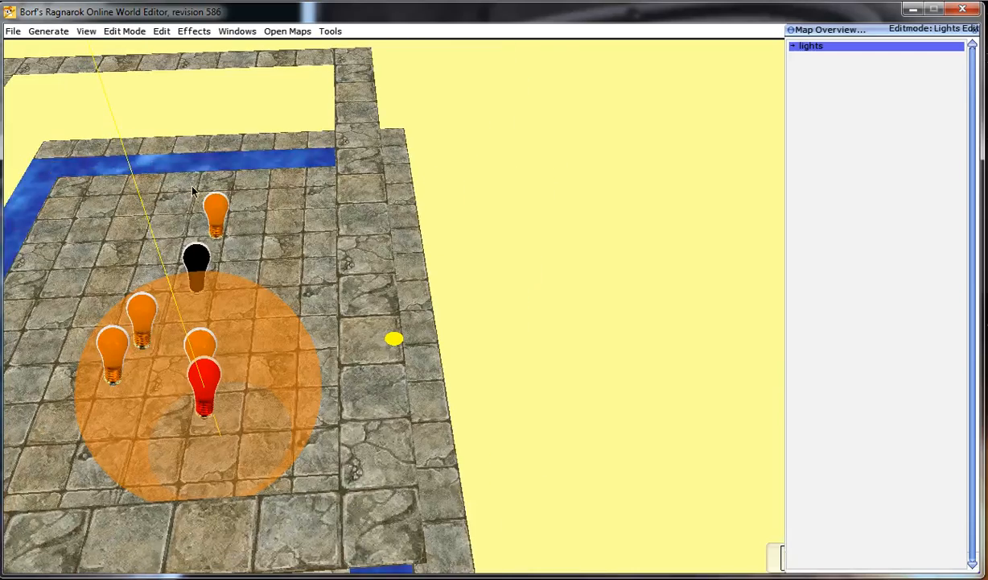
mouse_move(269, 143)
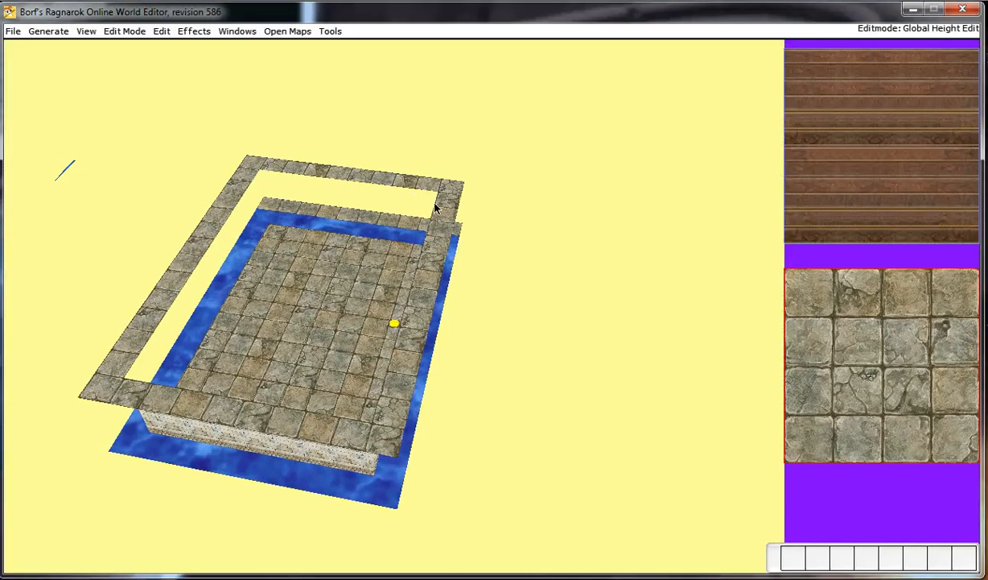
click(162, 31)
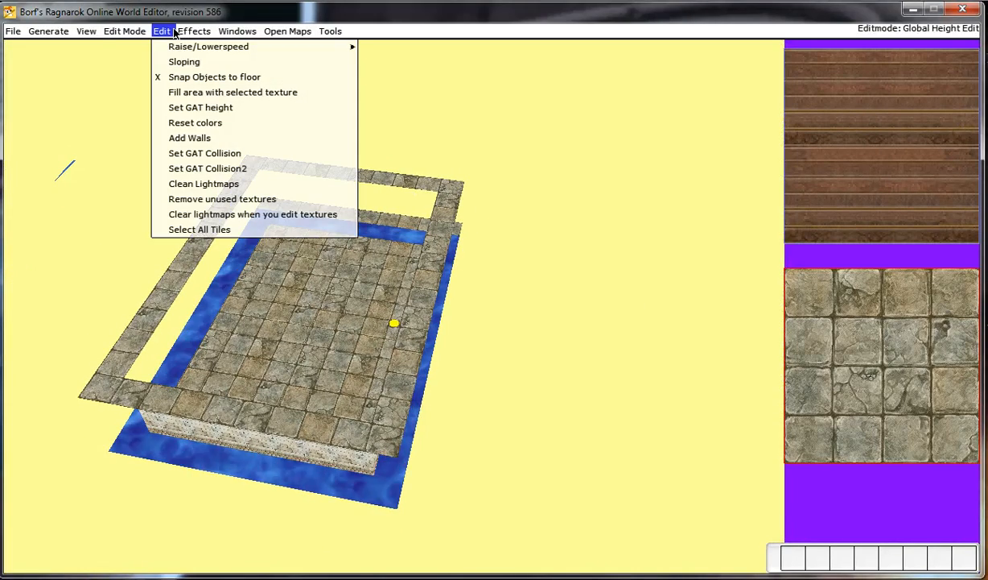
click(125, 31)
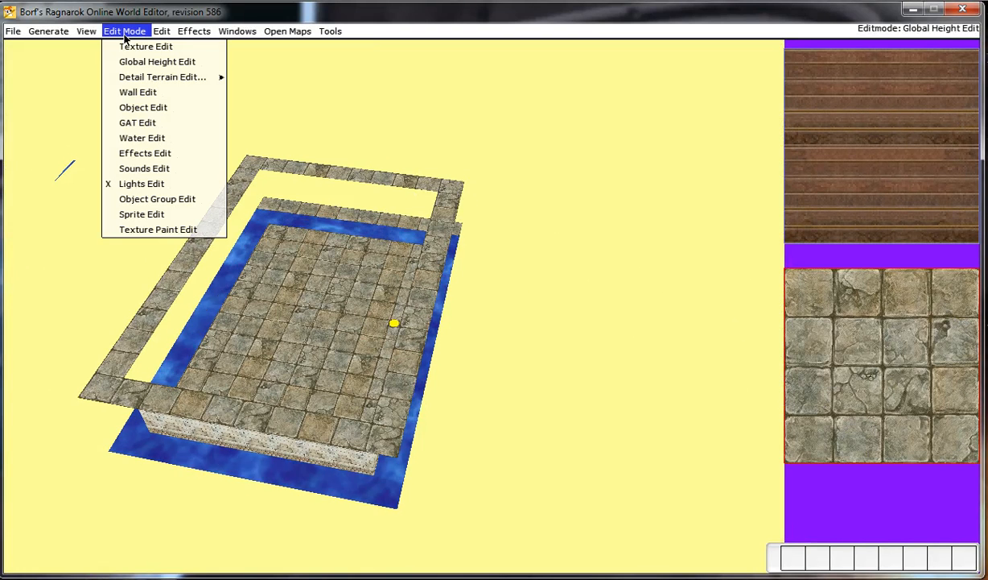
mouse_move(587, 240)
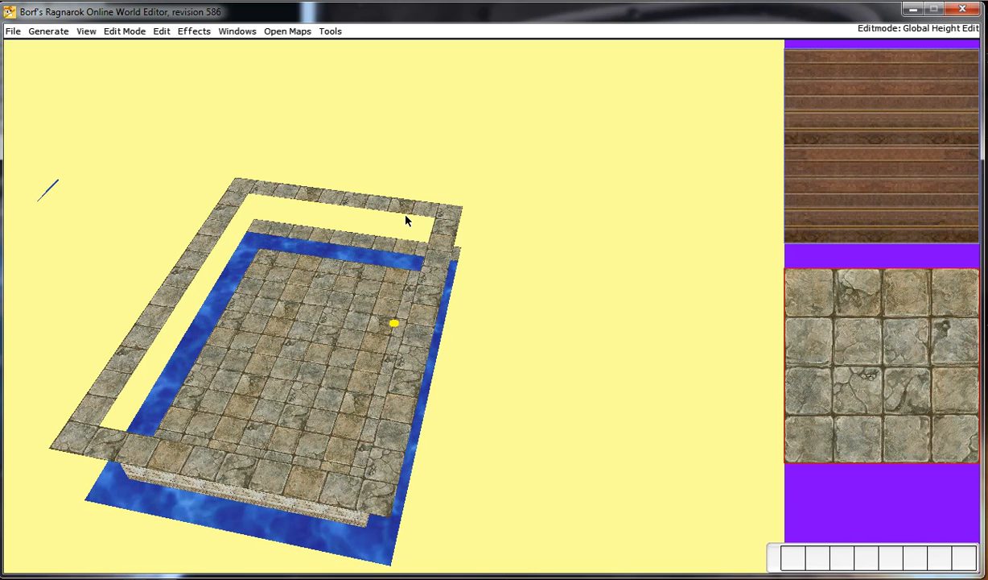
mouse_move(402, 184)
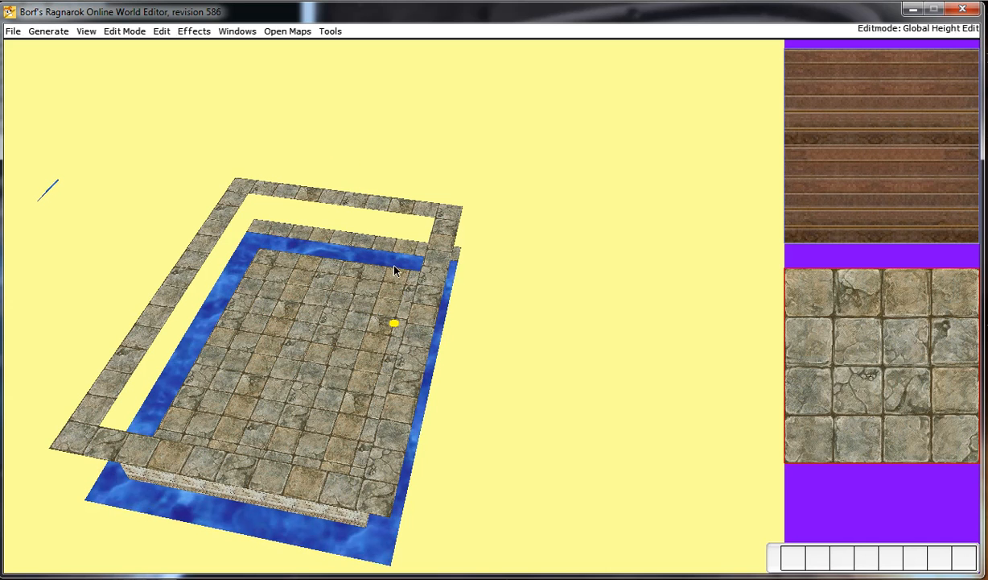
mouse_move(712, 103)
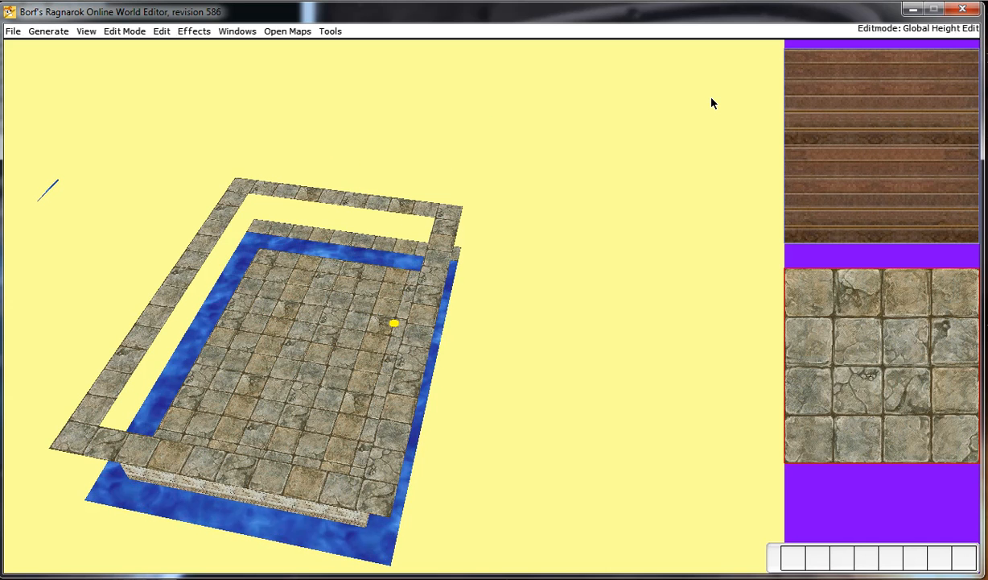